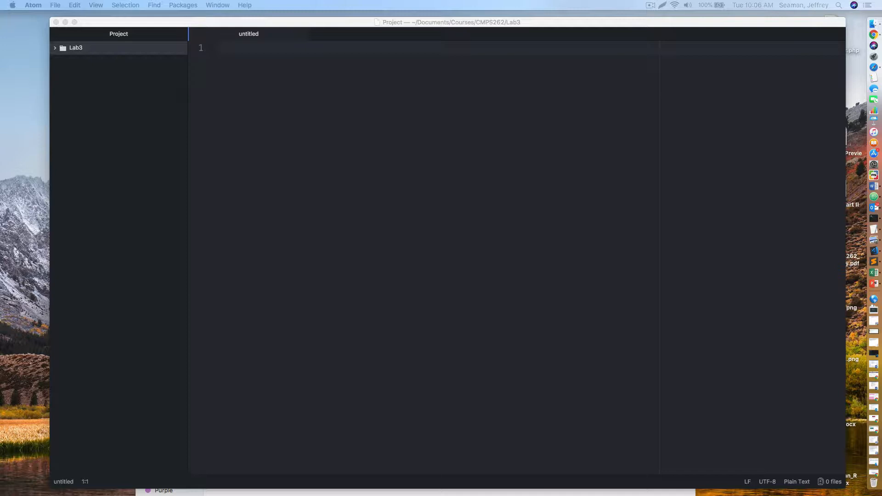
Paste the DOCTYPE/html opening lines and type the head and start of a script tag.
{"action": "left_click", "coordinate": [76, 48]}
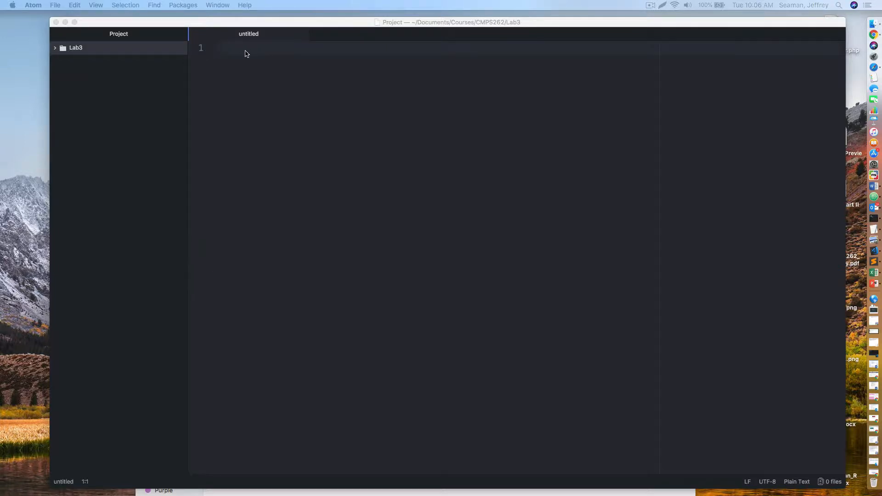
{"action": "right_click", "coordinate": [245, 53]}
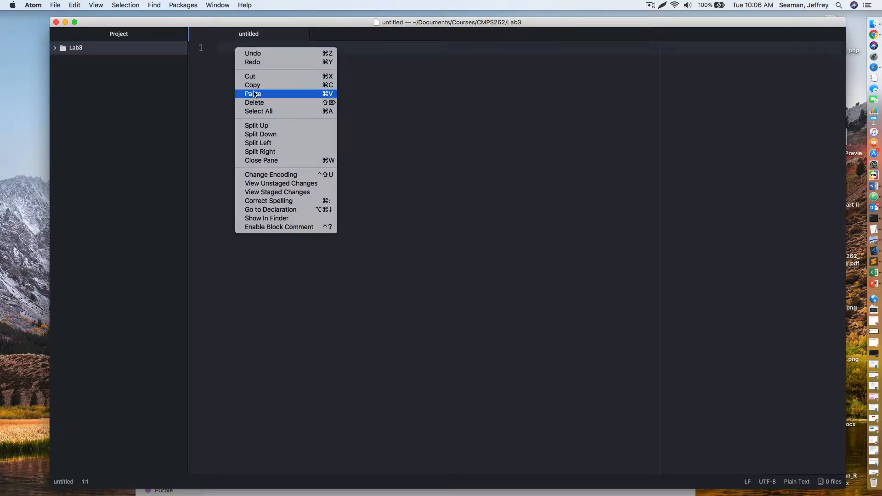
{"action": "left_click", "coordinate": [254, 93]}
{"action": "type", "text": "<he"}
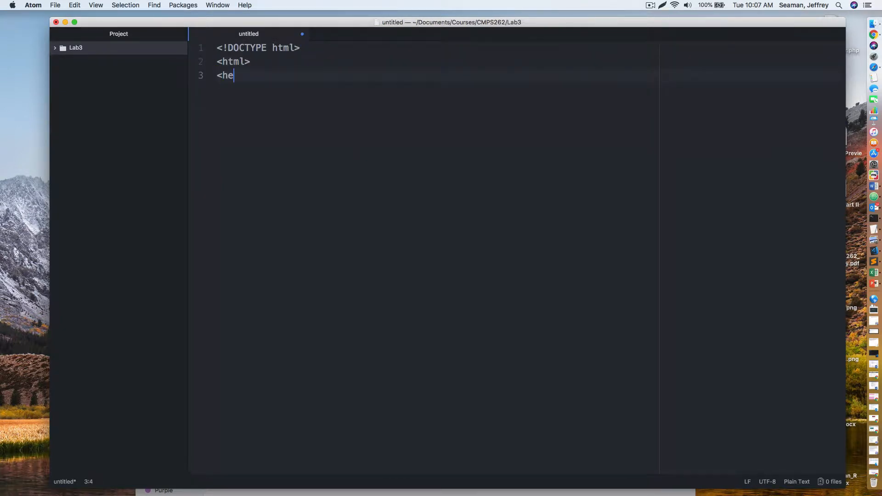
{"action": "type", "text": "ad>"}
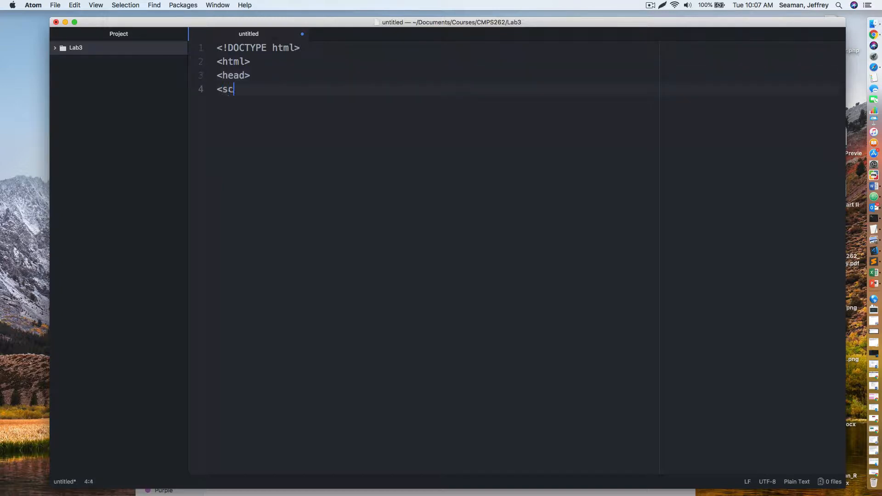
{"action": "type", "text": "ript"}
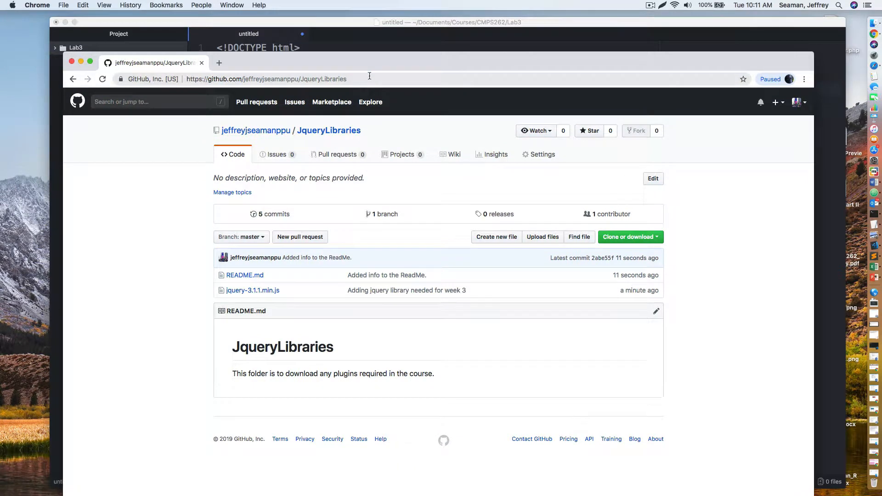
{"action": "left_click", "coordinate": [266, 79]}
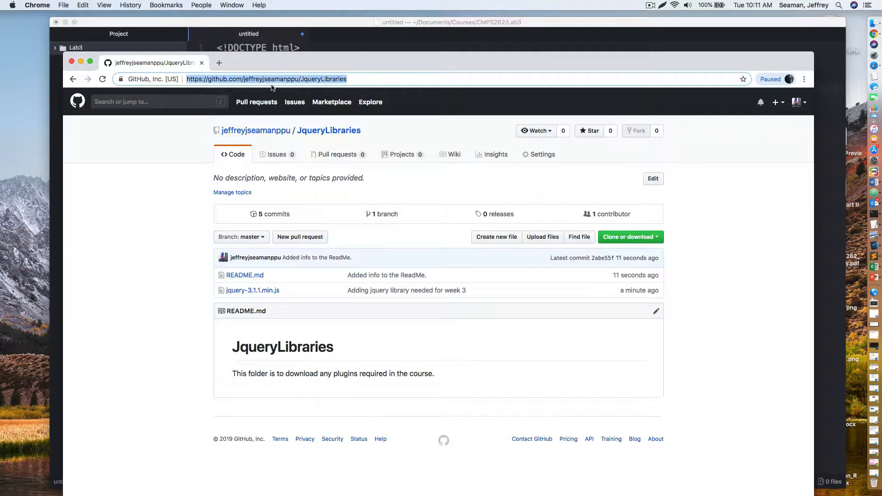
{"action": "mouse_move", "coordinate": [337, 90]}
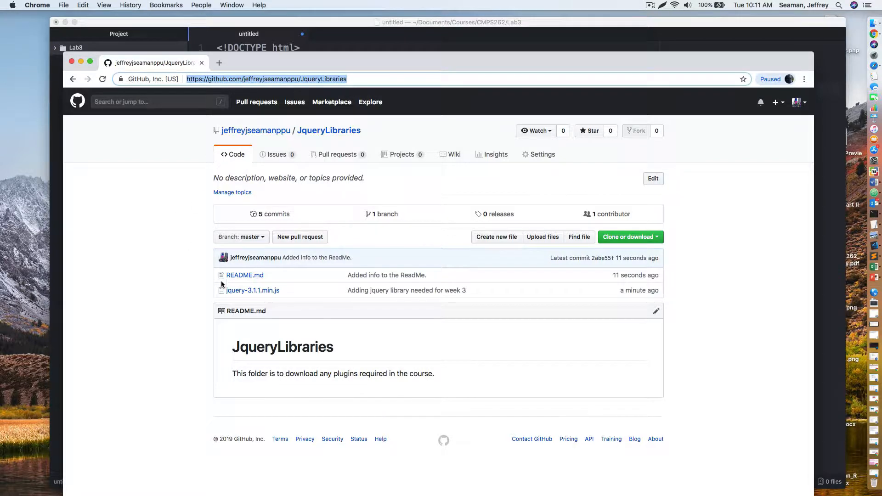
{"action": "left_click", "coordinate": [252, 290]}
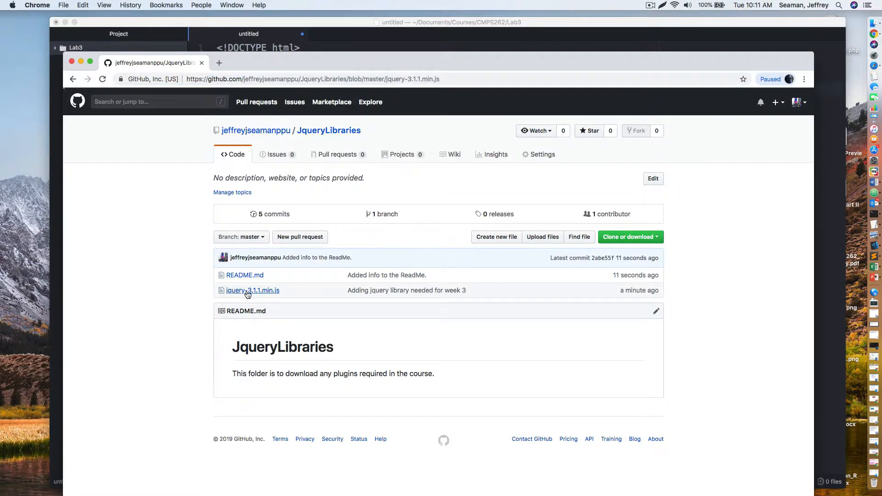
{"action": "left_click", "coordinate": [253, 291]}
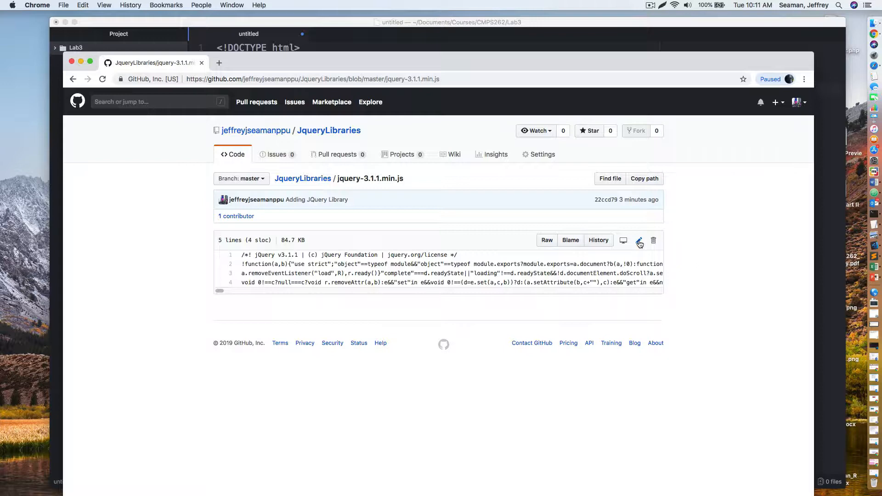
{"action": "left_click", "coordinate": [638, 239]}
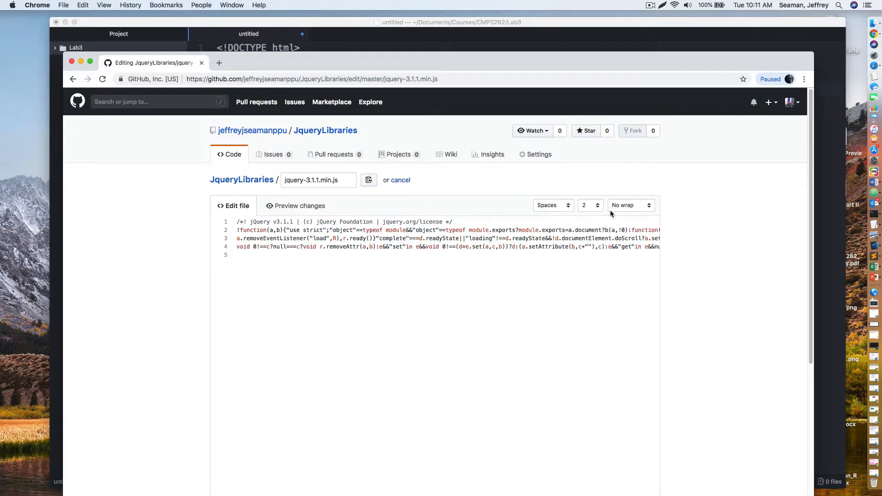
{"action": "left_click", "coordinate": [630, 205]}
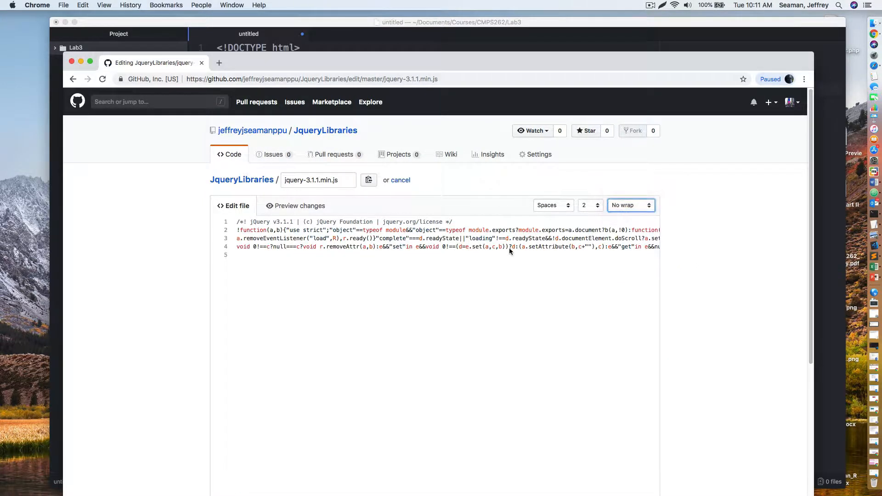
{"action": "left_click", "coordinate": [630, 205]}
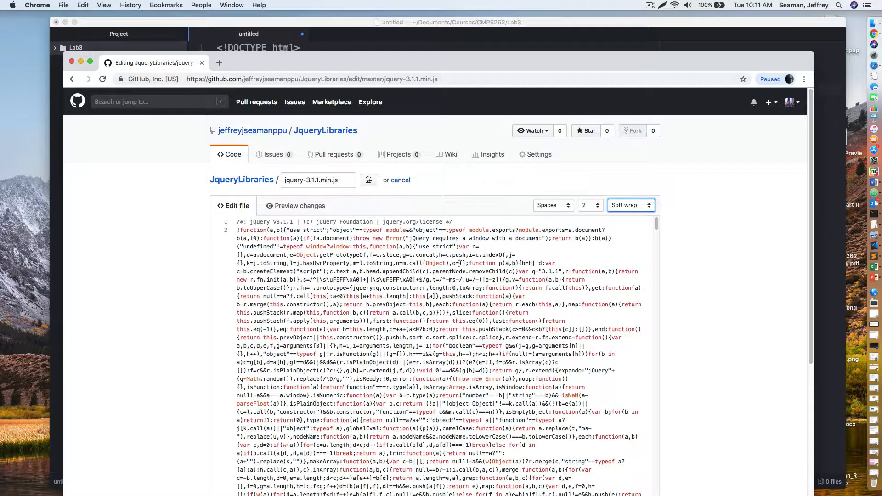
{"action": "scroll", "scroll_direction": "down", "scroll_amount": 3}
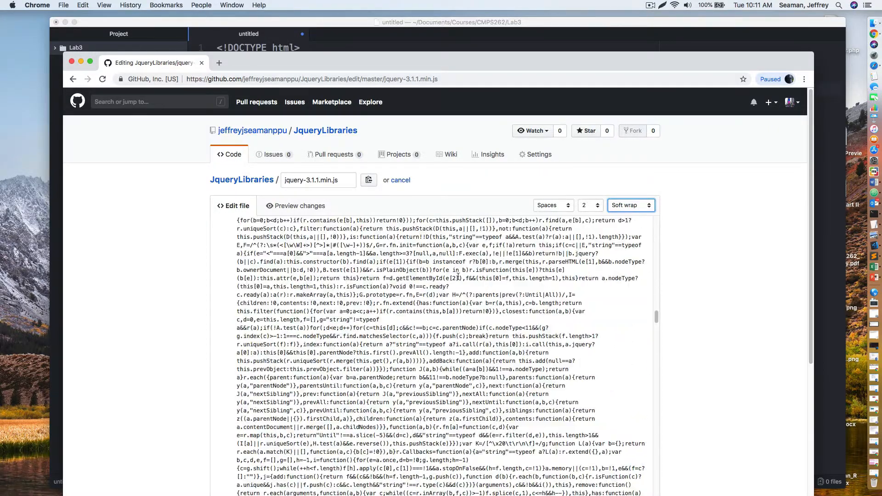
{"action": "scroll", "scroll_direction": "down", "scroll_amount": 3}
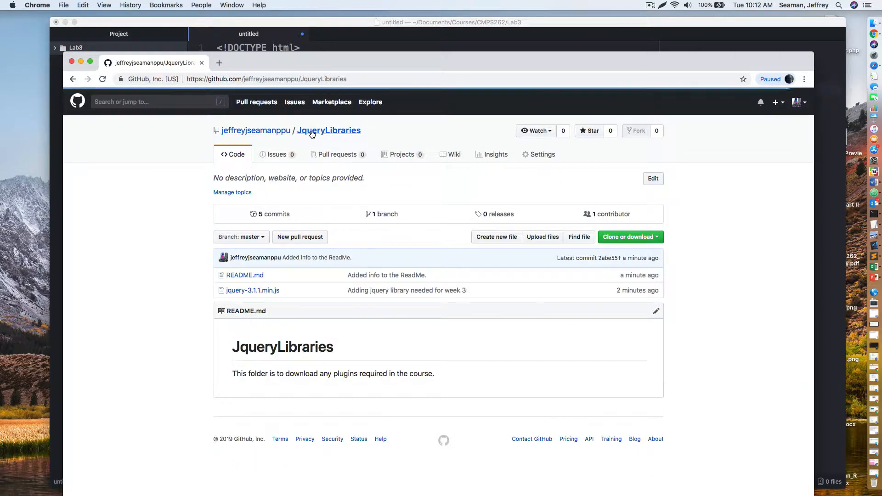
View jquery-3.1.1.min.js on GitHub and bring up the Clone or download options.
{"action": "left_click", "coordinate": [252, 291]}
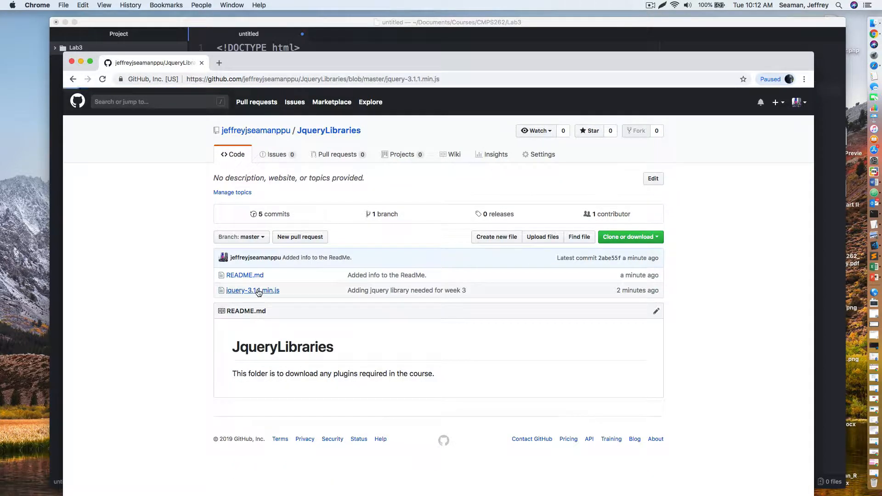
{"action": "left_click", "coordinate": [252, 291]}
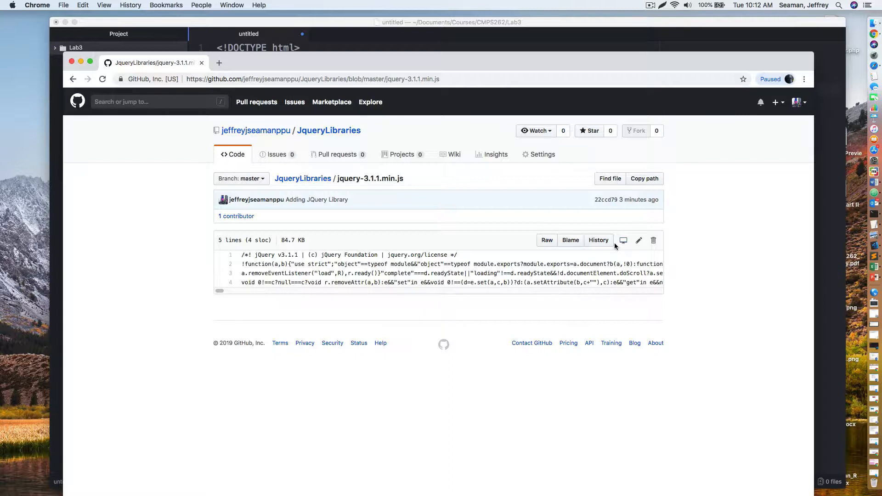
{"action": "mouse_move", "coordinate": [704, 233]}
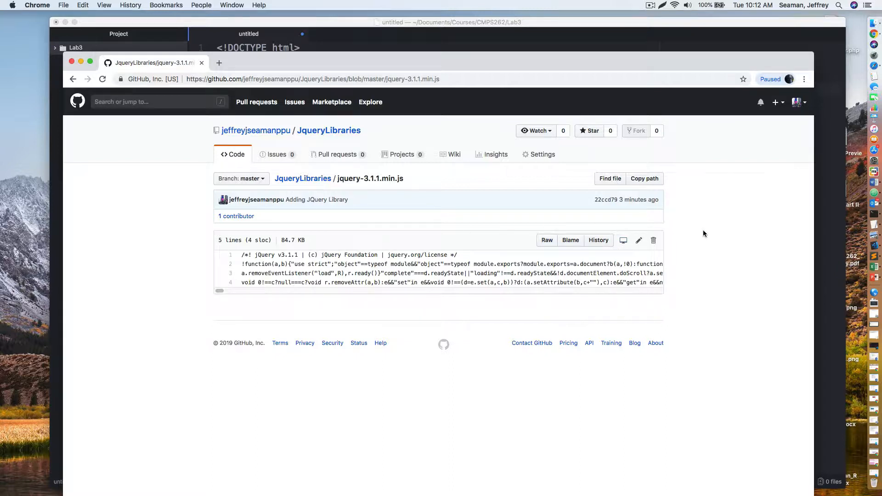
{"action": "mouse_move", "coordinate": [638, 240]}
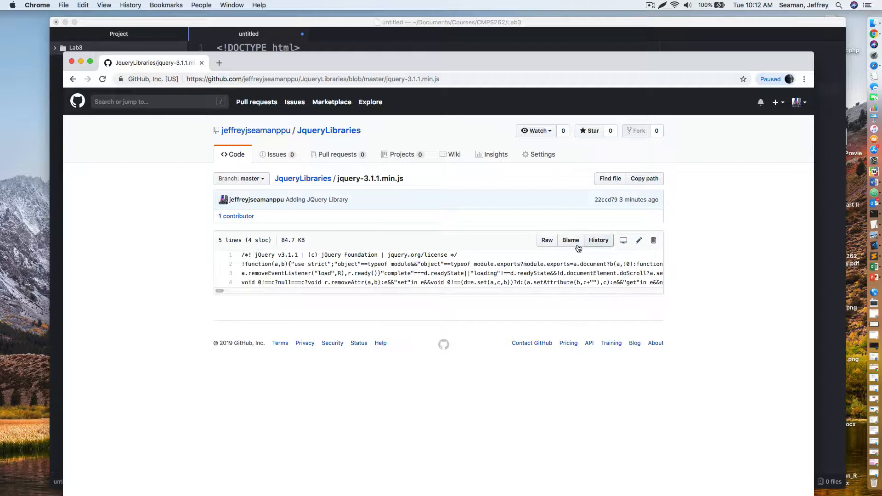
{"action": "mouse_move", "coordinate": [623, 240]}
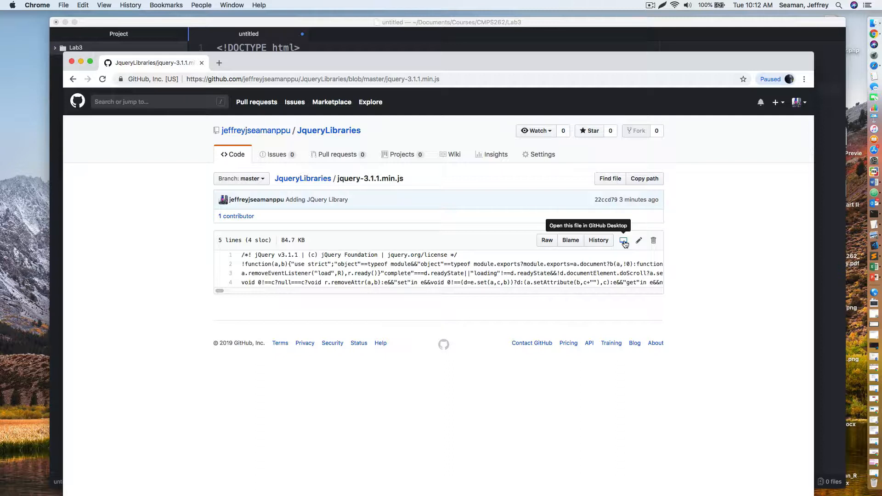
{"action": "mouse_move", "coordinate": [74, 69]}
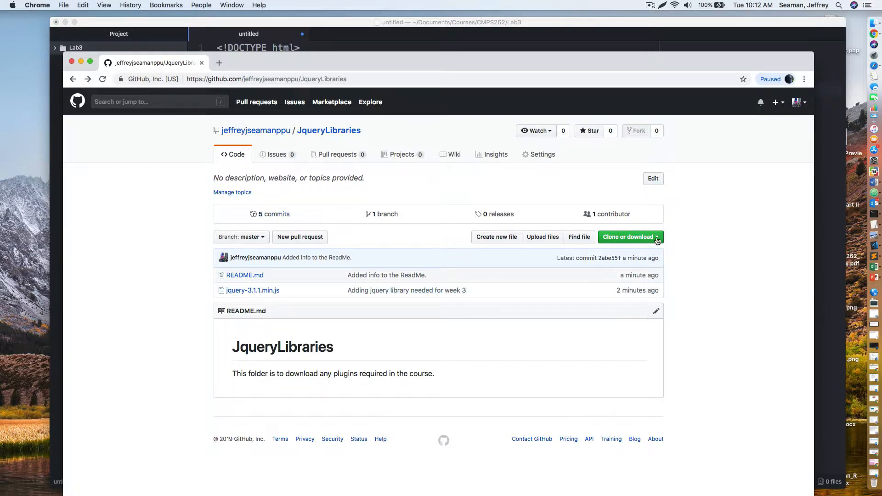
{"action": "left_click", "coordinate": [629, 237]}
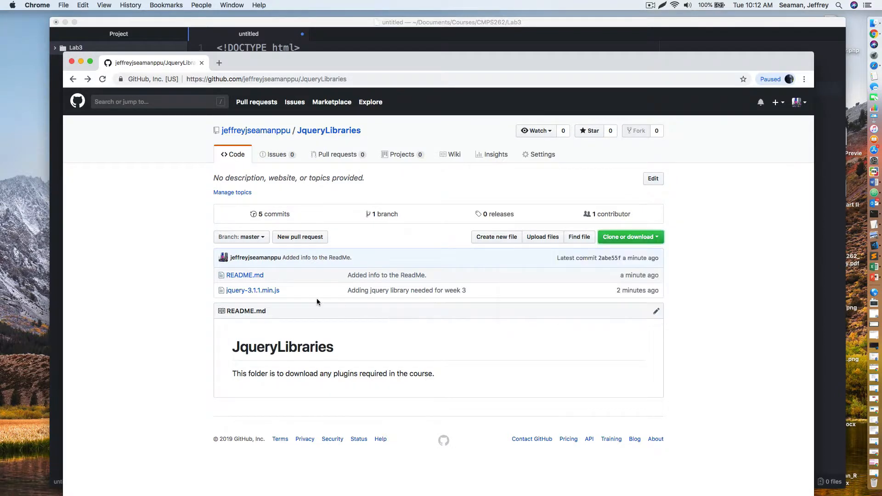
{"action": "mouse_move", "coordinate": [263, 293]}
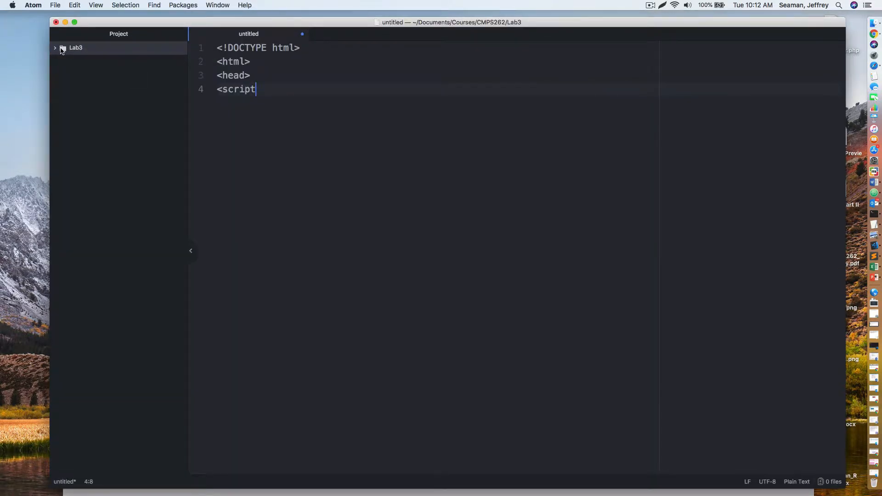
Expand the Lab3 project folder and reveal it in Finder.
{"action": "left_click", "coordinate": [56, 48]}
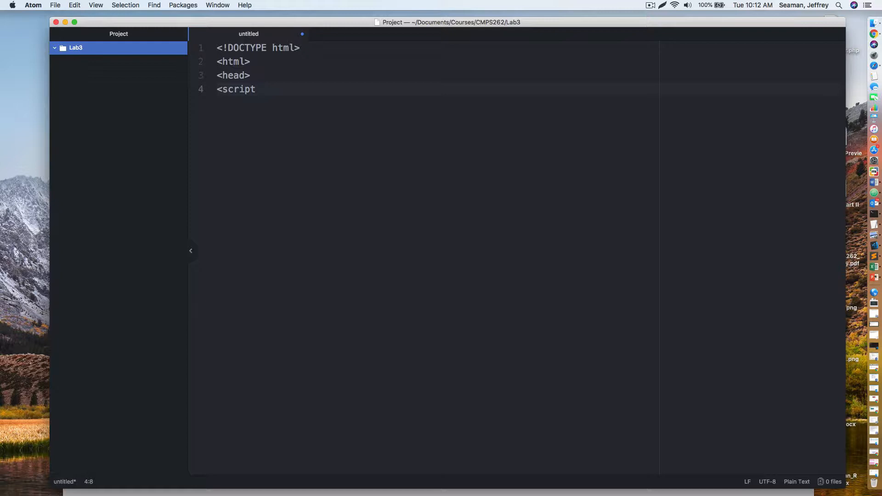
{"action": "right_click", "coordinate": [76, 48]}
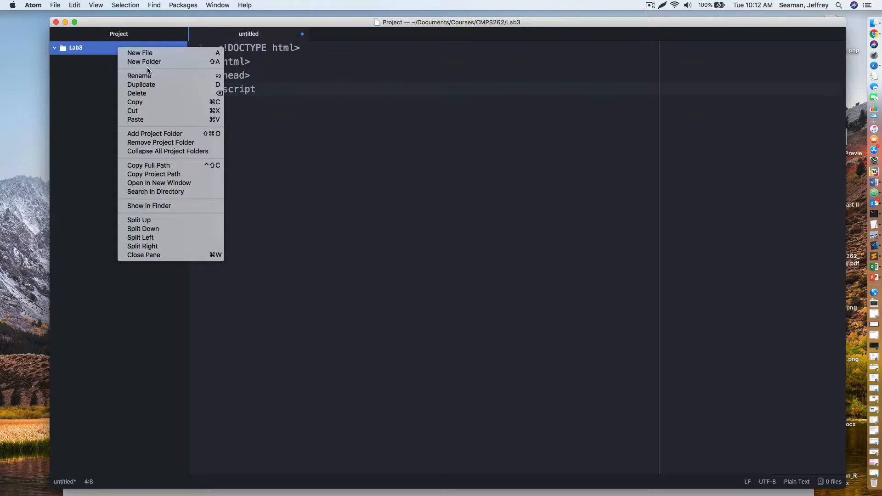
{"action": "mouse_move", "coordinate": [149, 206]}
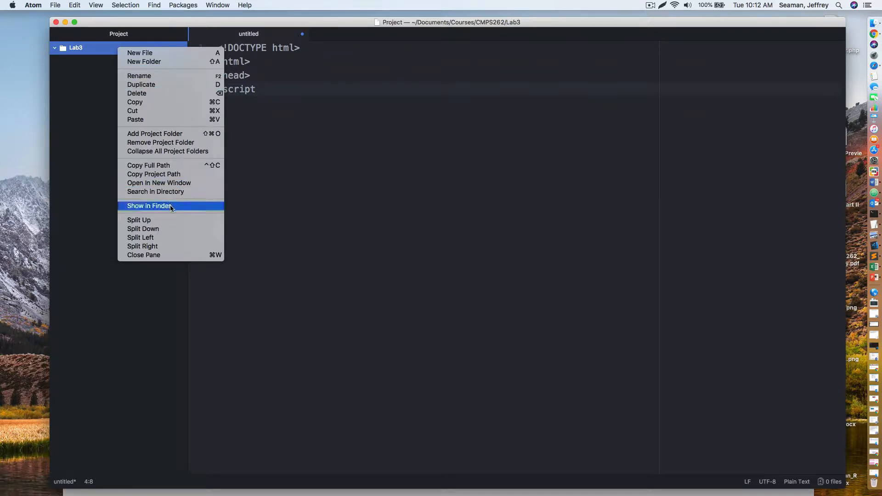
{"action": "left_click", "coordinate": [149, 206]}
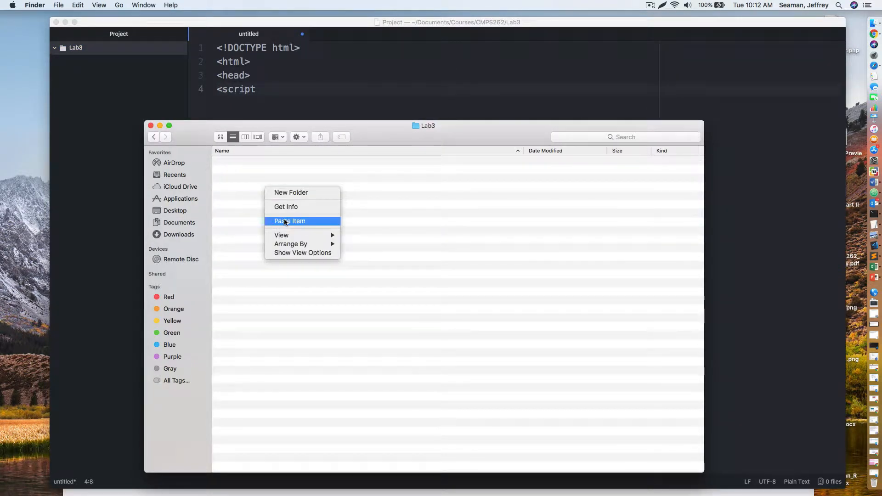
Paste jquery-3.1.1.min.js into the empty Lab3 Finder folder.
{"action": "left_click", "coordinate": [290, 220]}
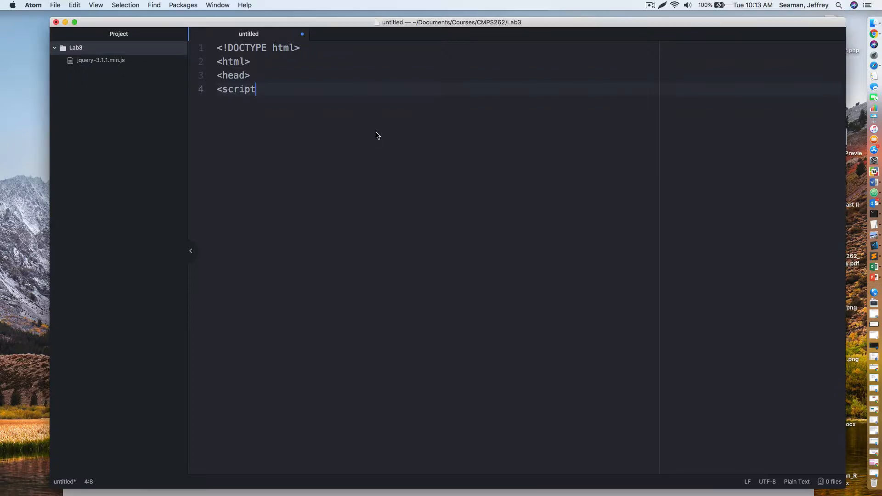
Complete the script tag with src="jquery-3.1.1.min.js" and its closing </script>.
{"action": "type", "text": ">"}
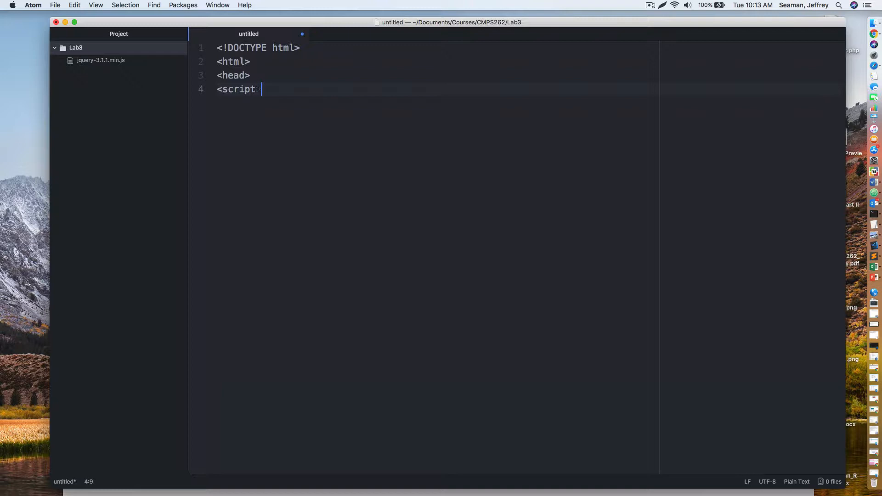
{"action": "type", "text": "src=\"j\""}
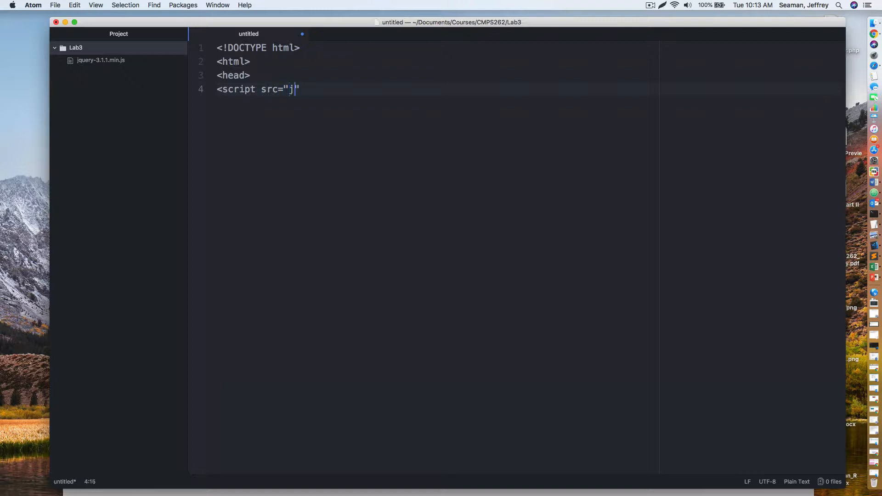
{"action": "type", "text": "query-"}
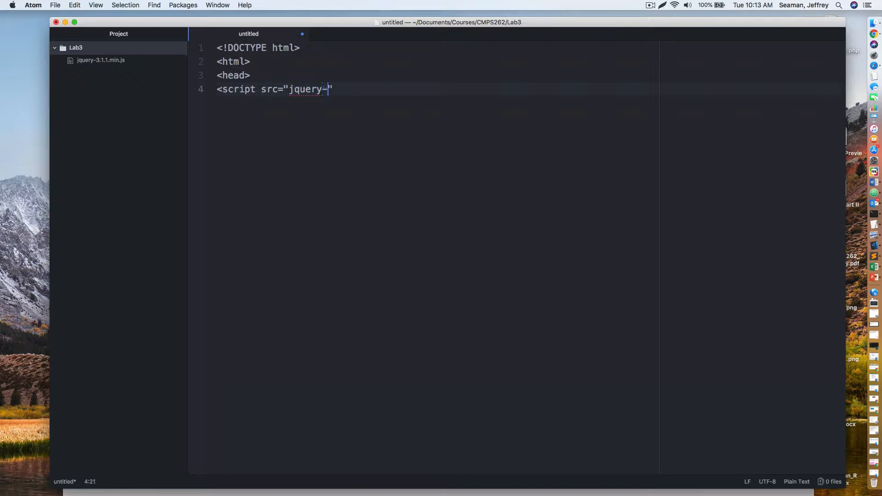
{"action": "type", "text": "3.1"}
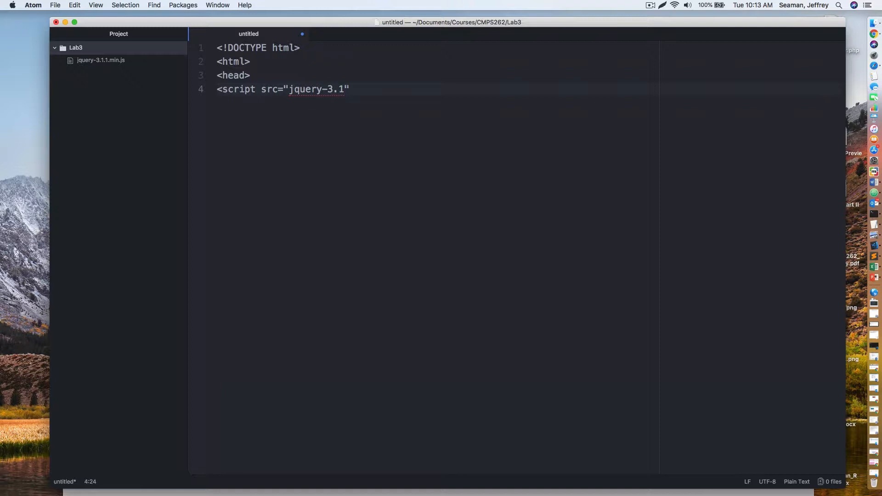
{"action": "type", "text": ".1"}
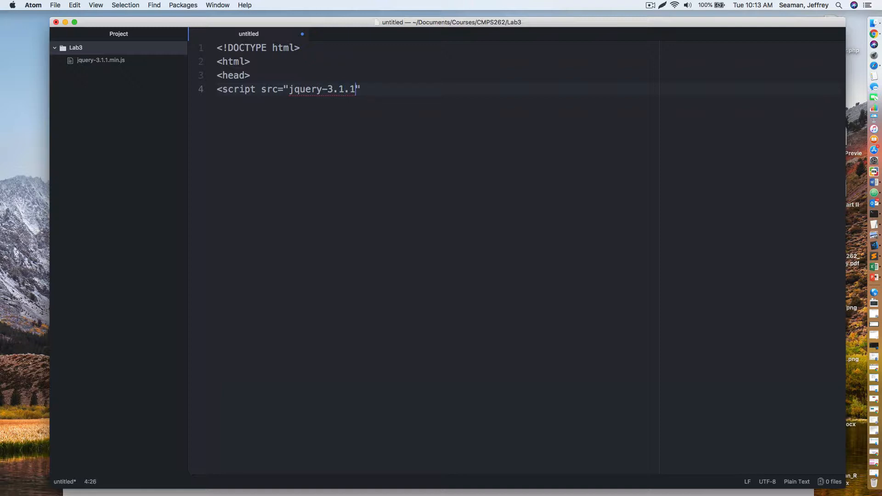
{"action": "type", "text": ".min."}
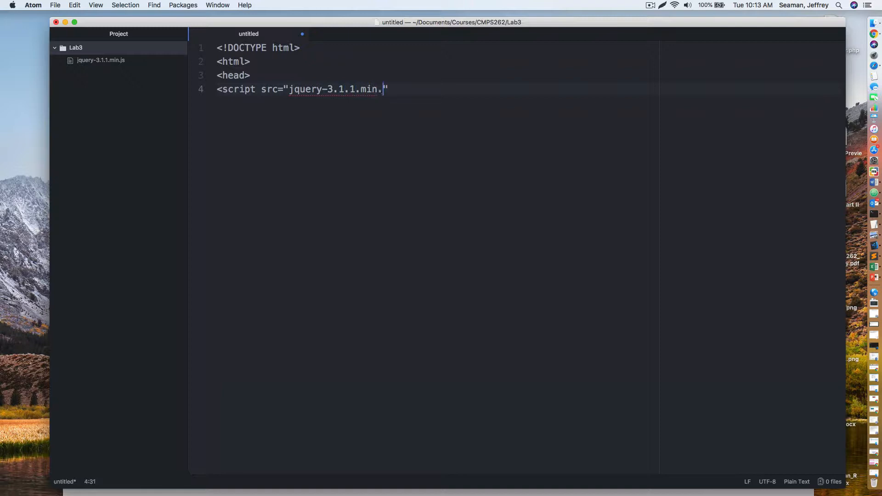
{"action": "type", "text": "js\"><"}
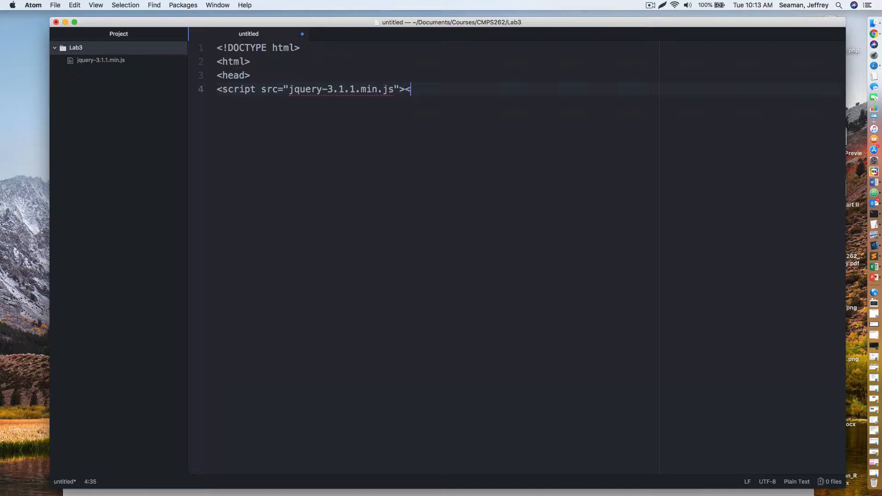
{"action": "type", "text": "/script>"}
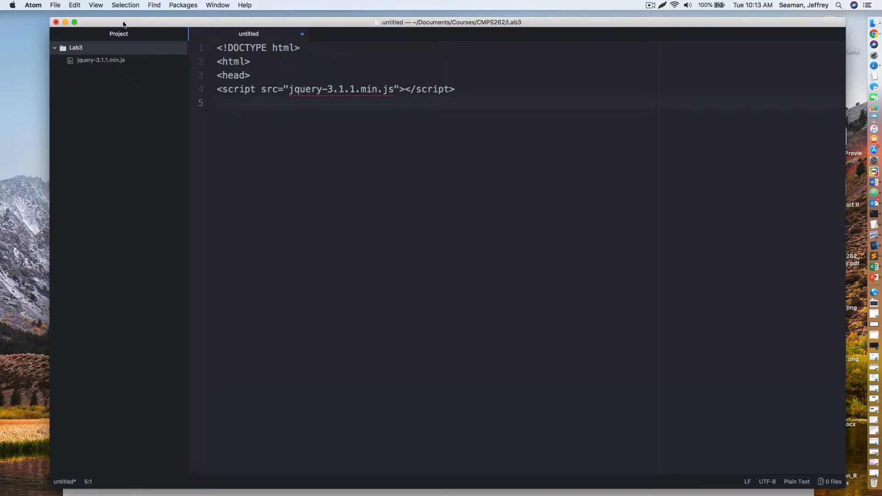
Save the page as HideObjects in Lab3 and begin a second script tag.
{"action": "left_click", "coordinate": [56, 4]}
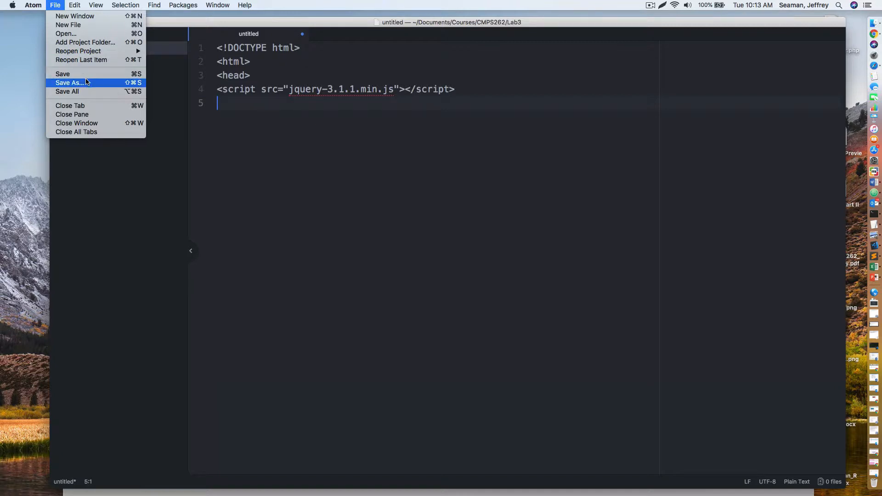
{"action": "left_click", "coordinate": [69, 83]}
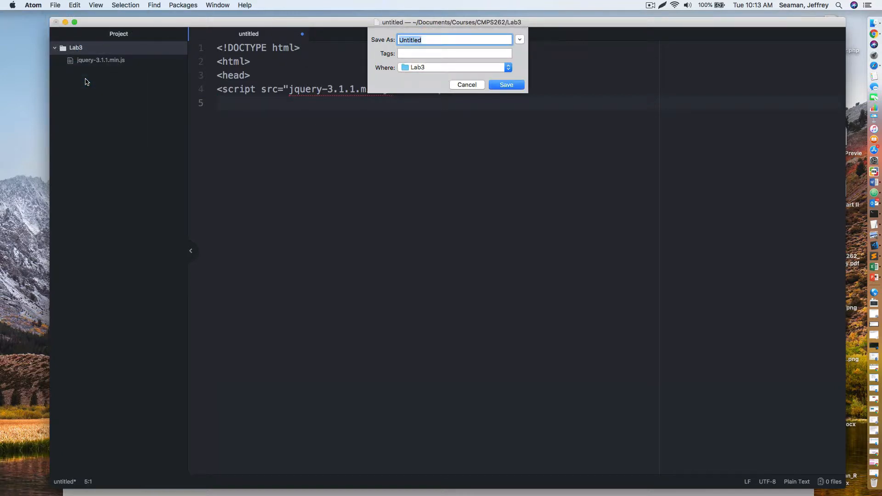
{"action": "type", "text": "H"}
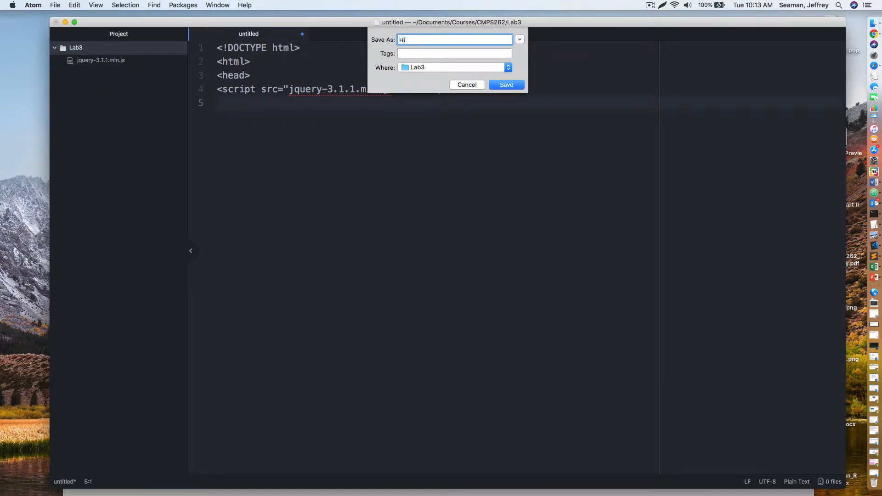
{"action": "type", "text": "ideObjects"}
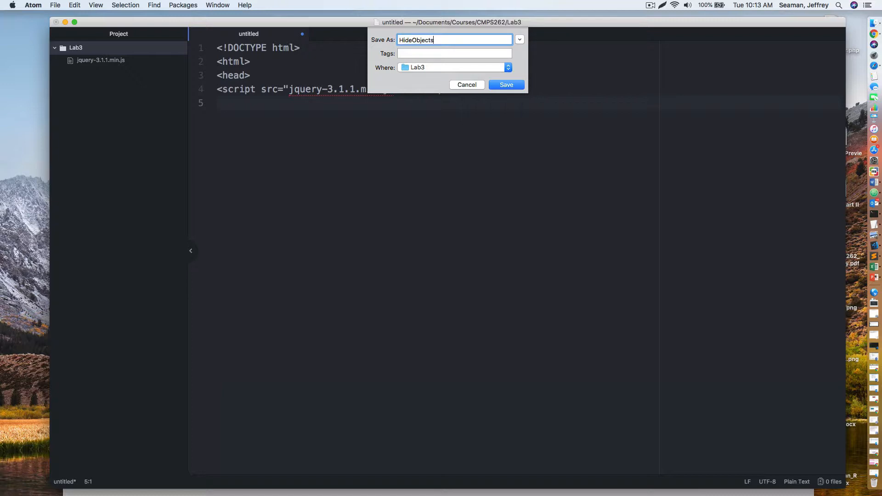
{"action": "left_click", "coordinate": [506, 85]}
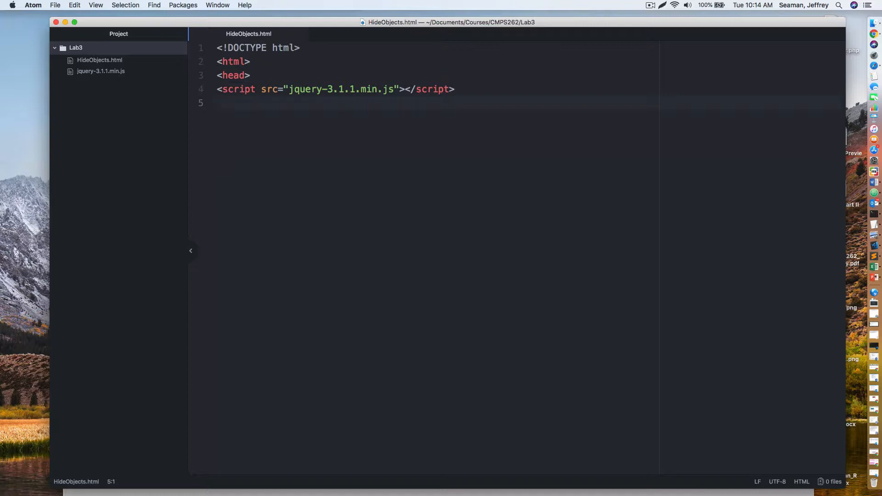
{"action": "type", "text": "<script>"}
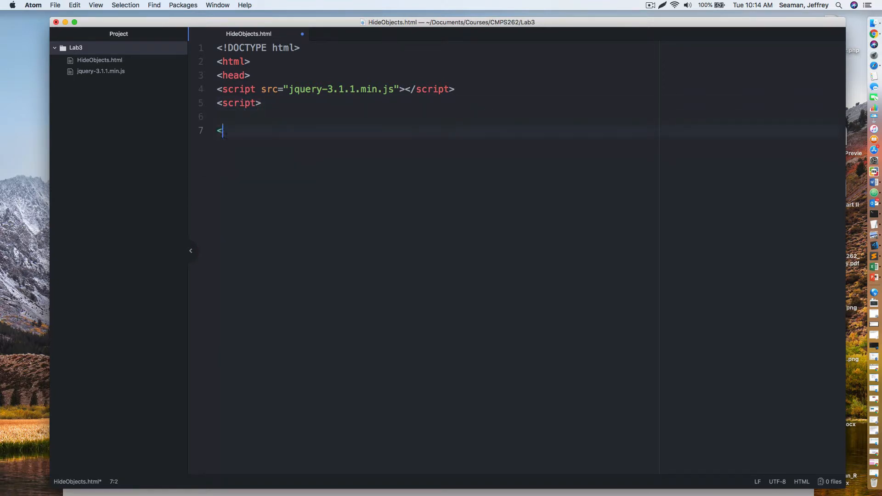
Close the empty script block and end the head section.
{"action": "type", "text": "/scri"}
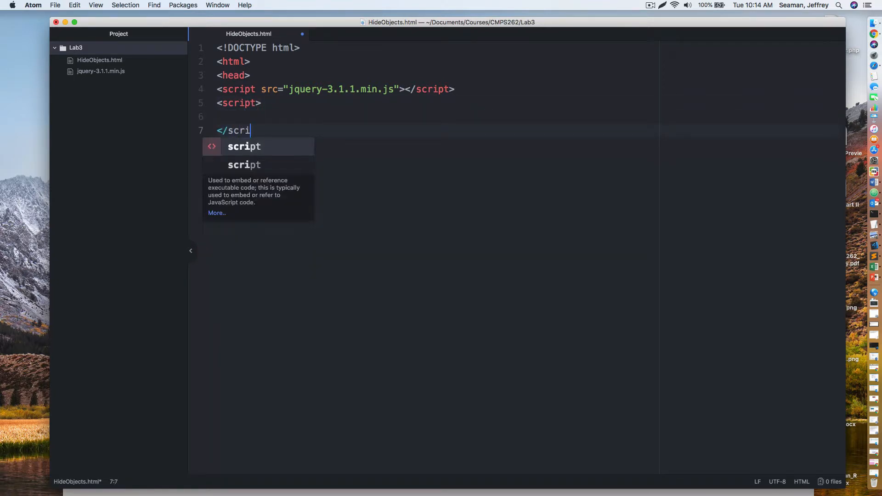
{"action": "key", "text": "Enter"}
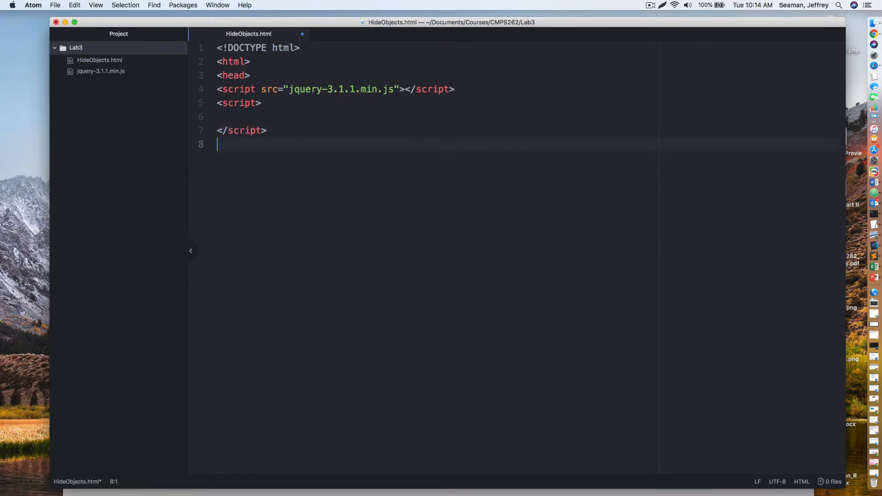
{"action": "type", "text": "</head>"}
{"action": "type", "text": "<body>"}
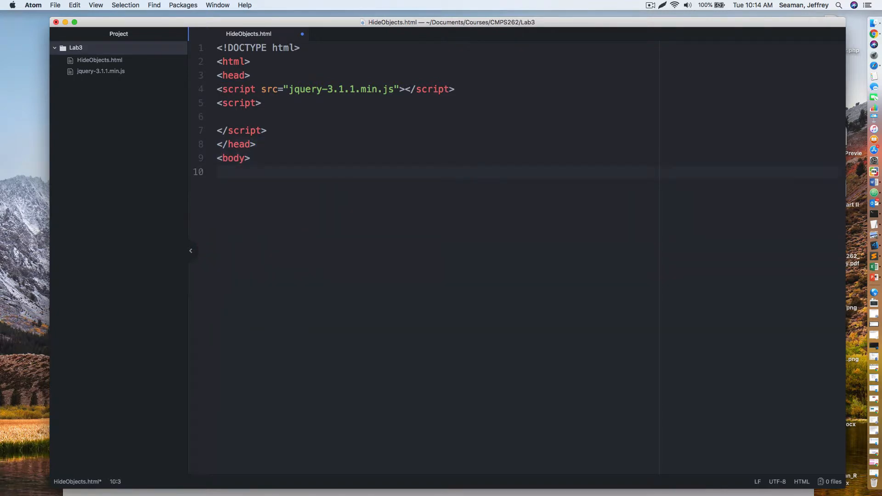
Add a paragraph reading "I'm Antonio Brown and I'm here" in the body.
{"action": "type", "text": "<p>"}
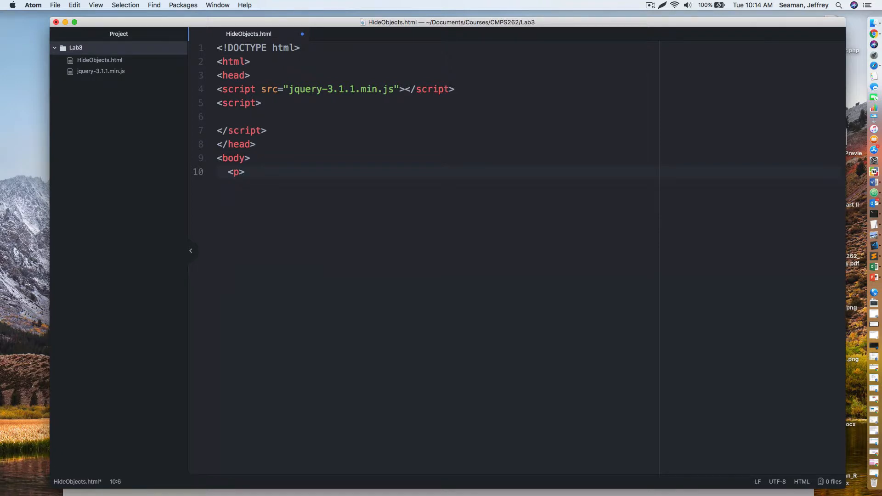
{"action": "type", "text": "I'"}
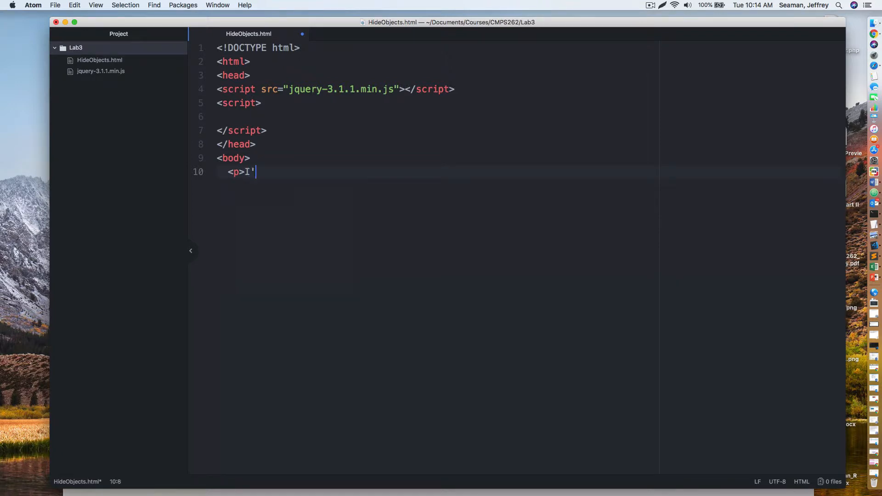
{"action": "type", "text": "m Antonio"}
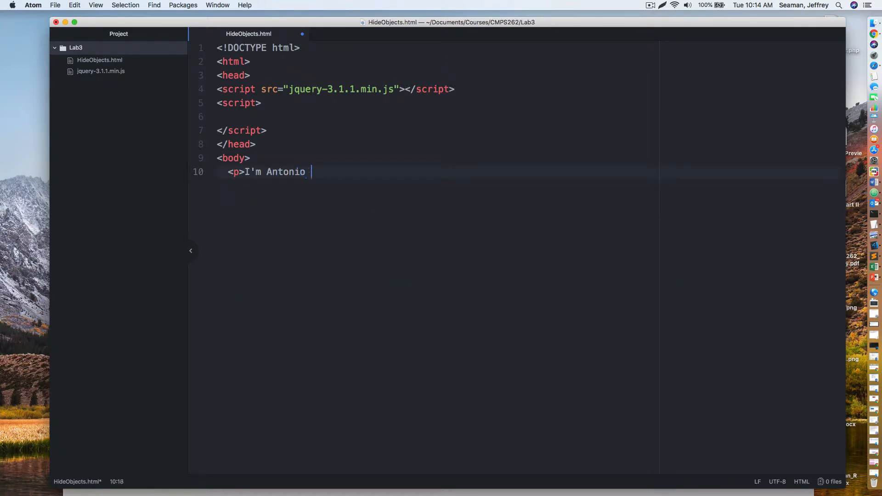
{"action": "type", "text": "Brown and I"}
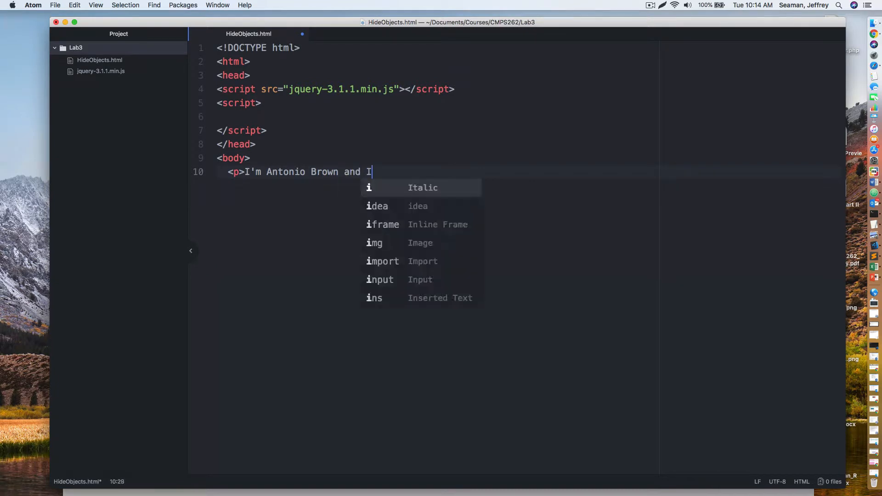
{"action": "type", "text": "'m here</p>"}
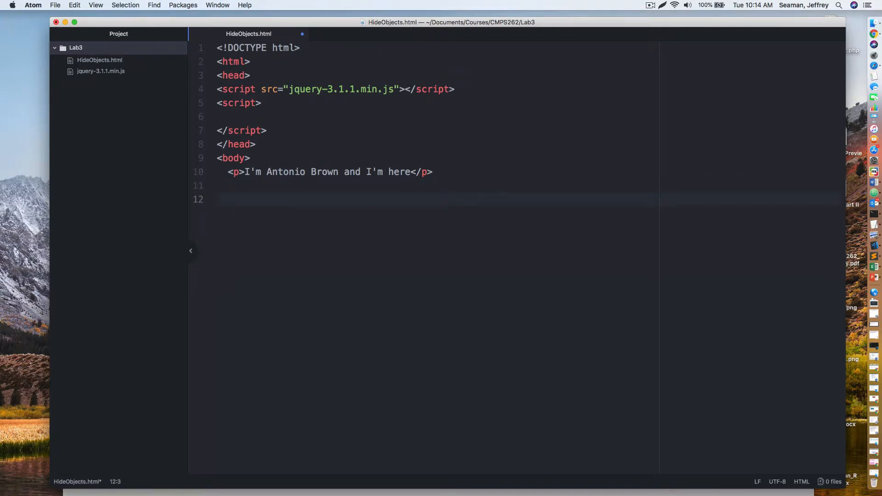
Add a "Buttons here" comment and a Hide button with id="hide".
{"action": "type", "text": "<!--"}
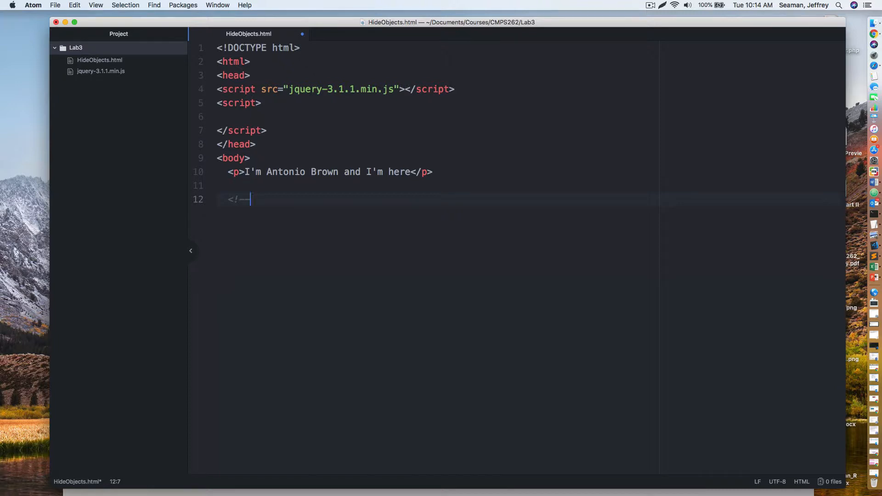
{"action": "type", "text": "Buttons here -->"}
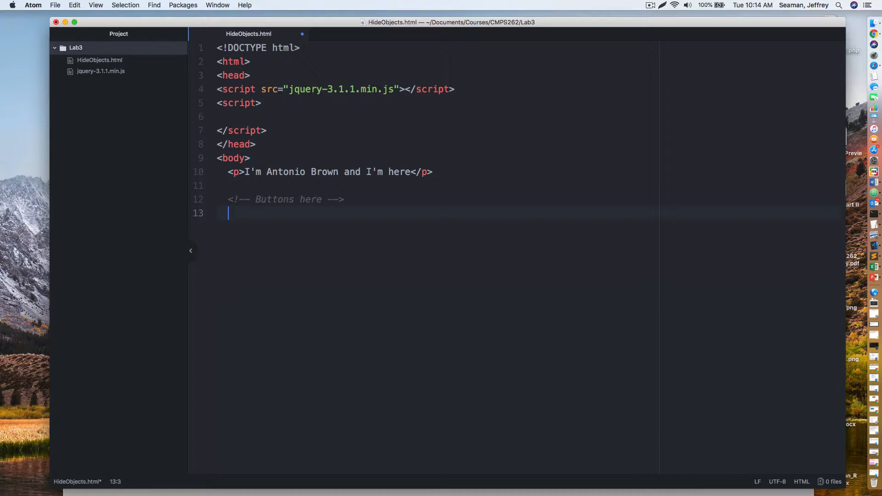
{"action": "type", "text": "<button"}
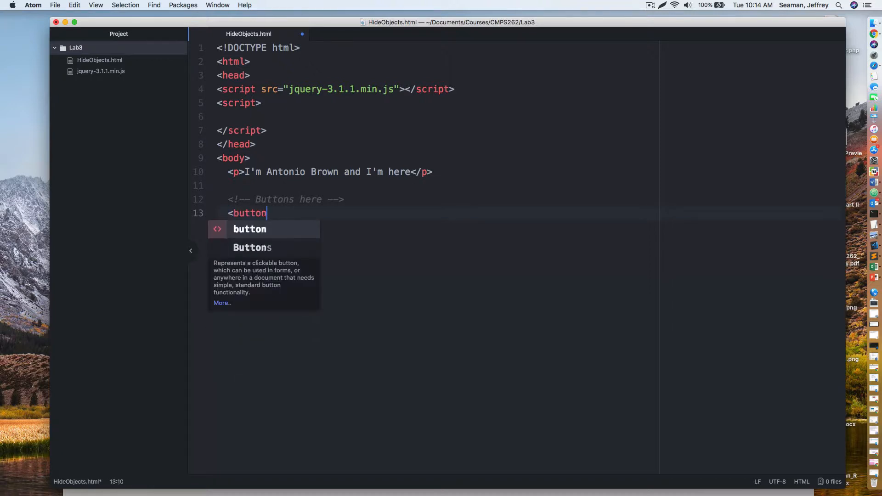
{"action": "type", "text": "id=\"\""}
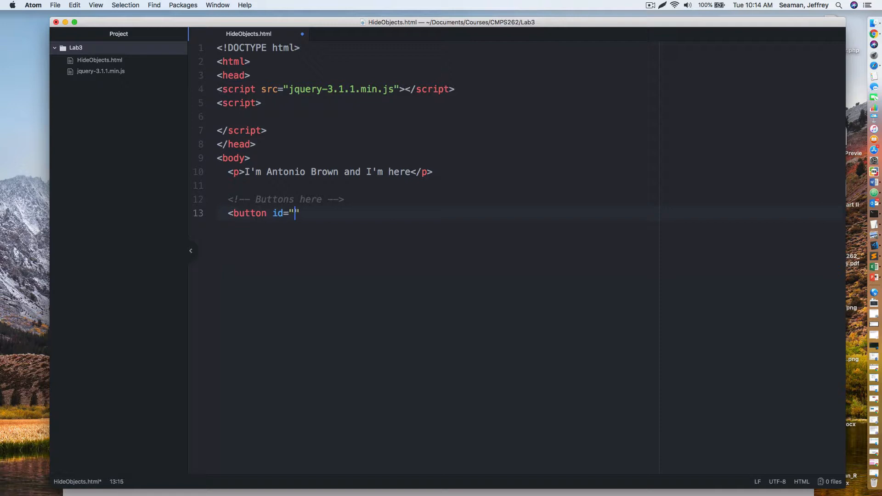
{"action": "type", "text": "hide"}
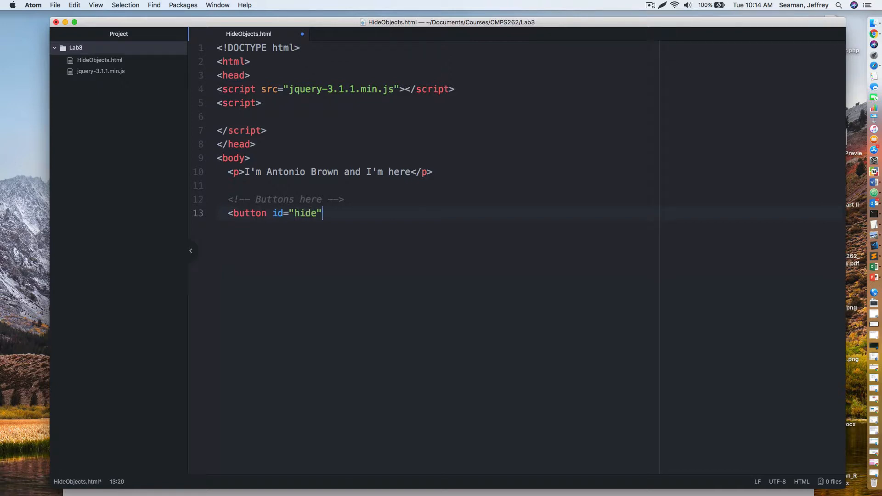
{"action": "type", "text": ">"}
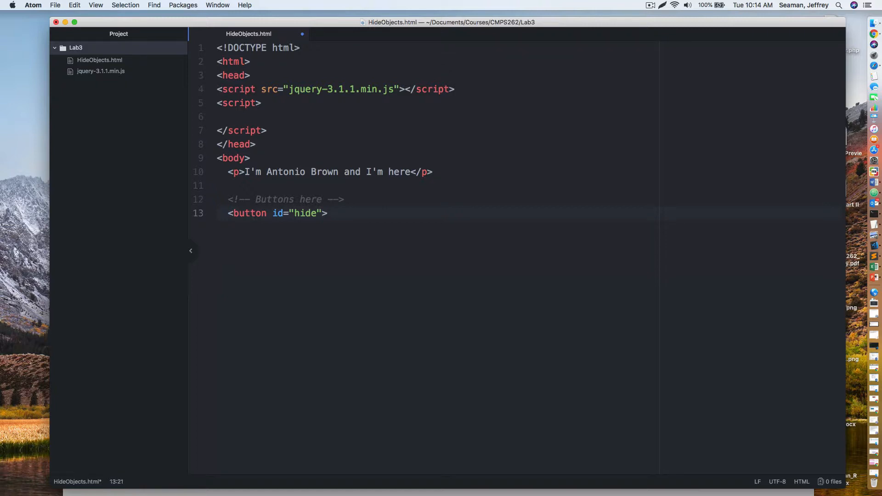
{"action": "type", "text": "Hide</button>"}
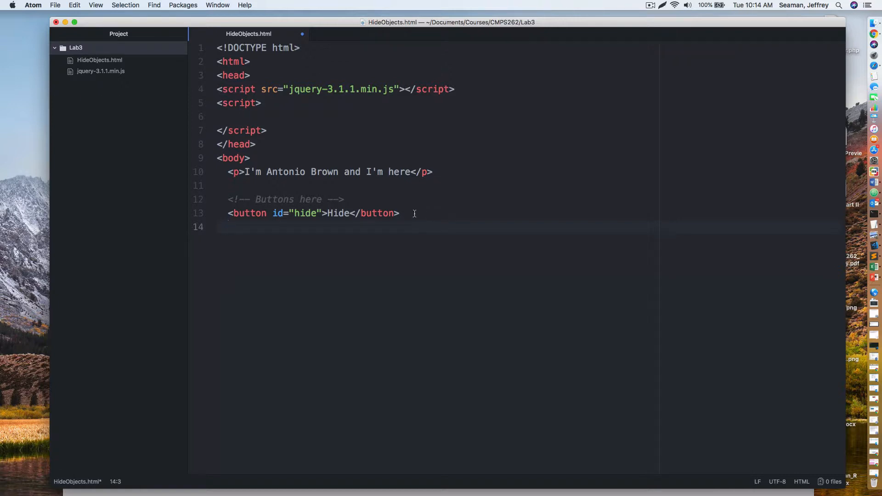
Duplicate the button line as a Show button with id="Show" and close the body.
{"action": "right_click", "coordinate": [276, 213]}
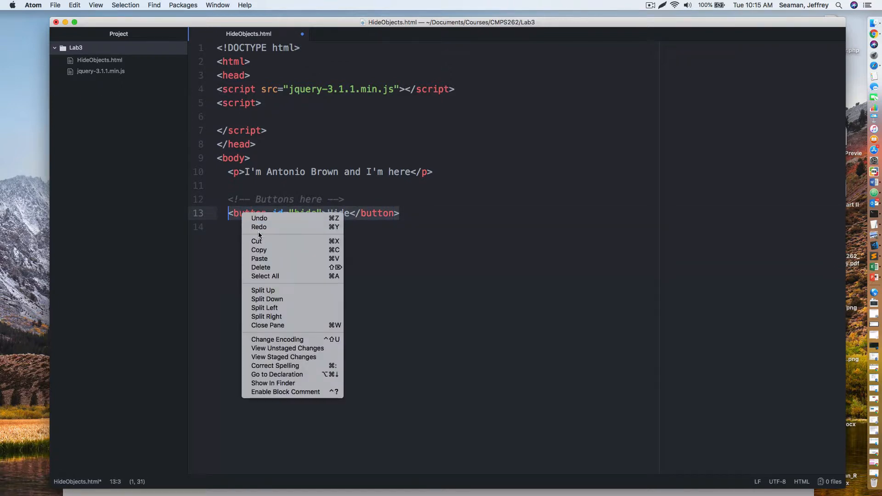
{"action": "left_click", "coordinate": [405, 213]}
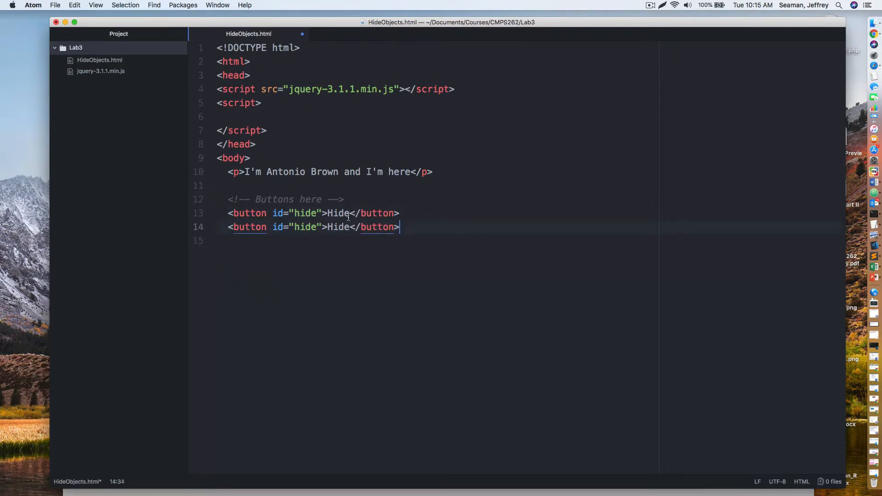
{"action": "type", "text": "Show"}
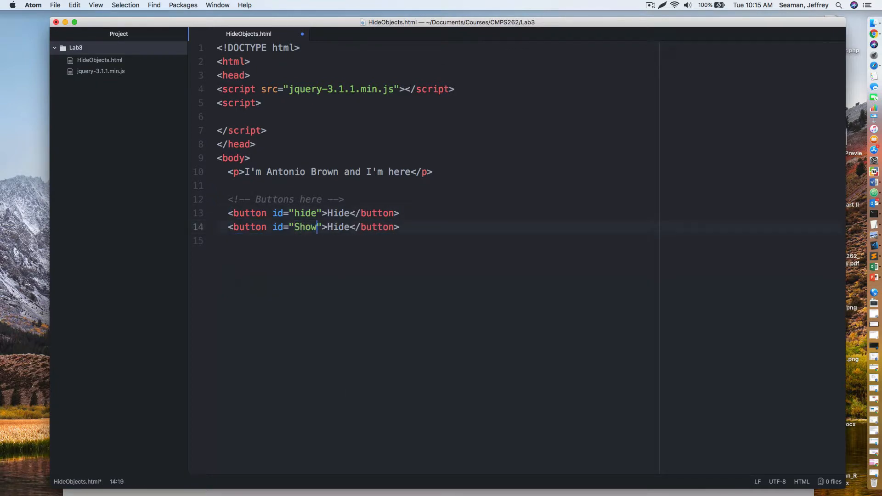
{"action": "type", "text": "S"}
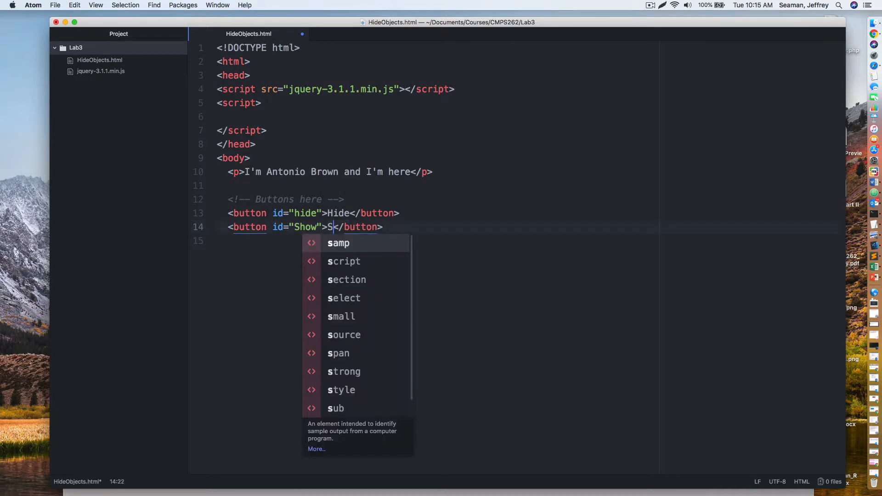
{"action": "type", "text": "how"}
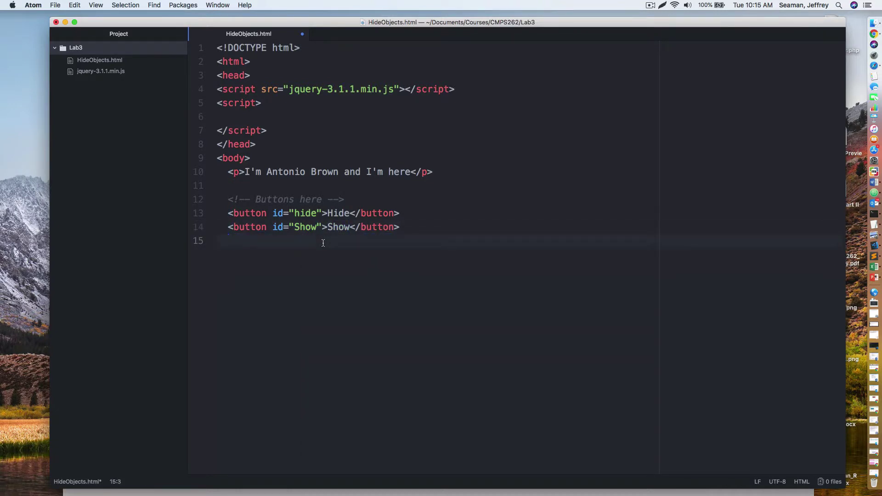
{"action": "type", "text": "</body>"}
{"action": "type", "text": "<html>"}
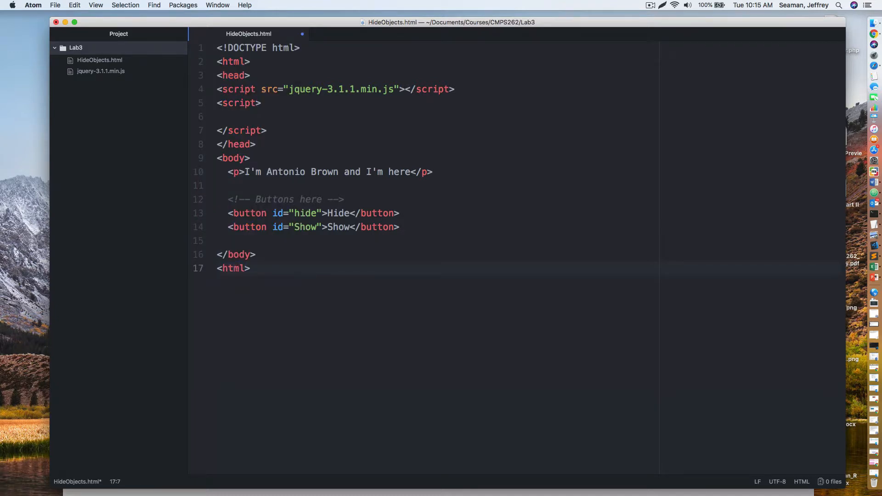
{"action": "left_click", "coordinate": [55, 5]}
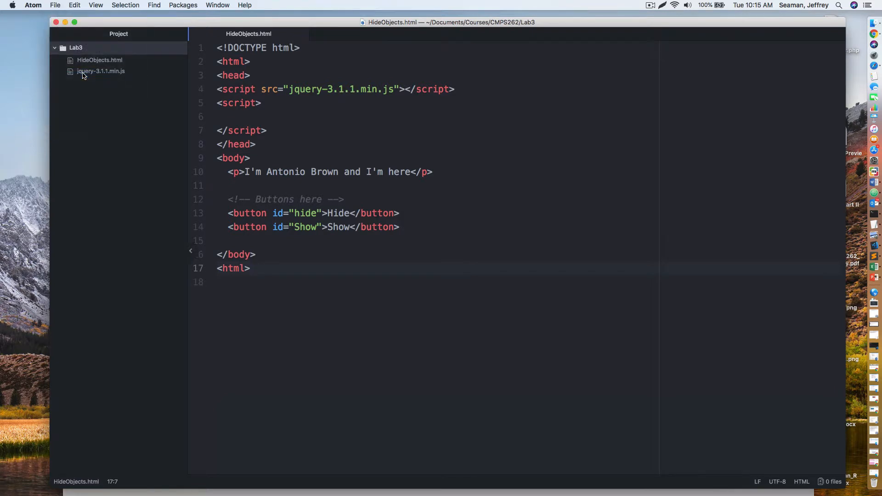
Bring up the Lab3 project folder's actions in the tree view.
{"action": "right_click", "coordinate": [75, 48]}
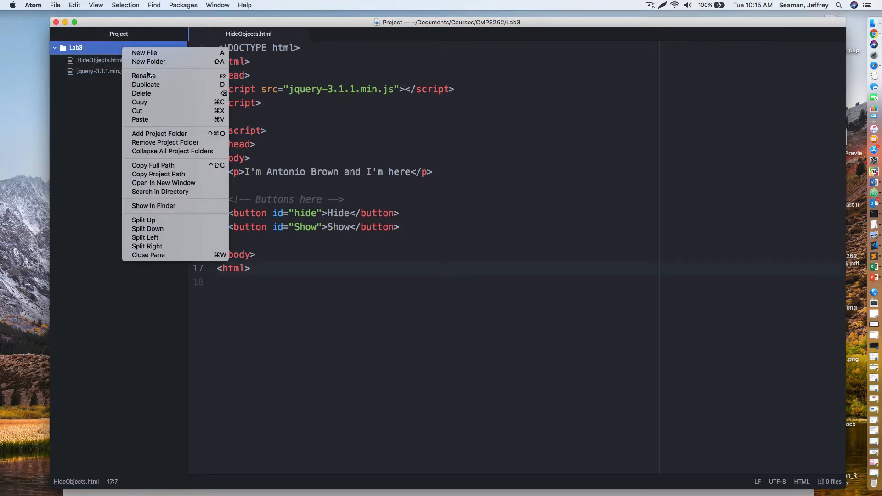
{"action": "mouse_move", "coordinate": [173, 165]}
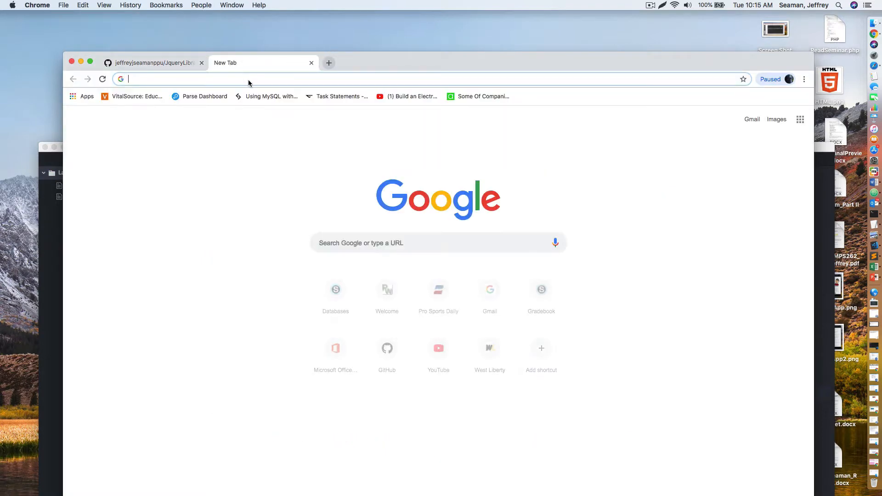
Browse to the Lab3 folder path and load HideObjects.html from its index listing.
{"action": "type", "text": "/Users/jseaman/Documents/Courses/CMPS262/Lab3/"}
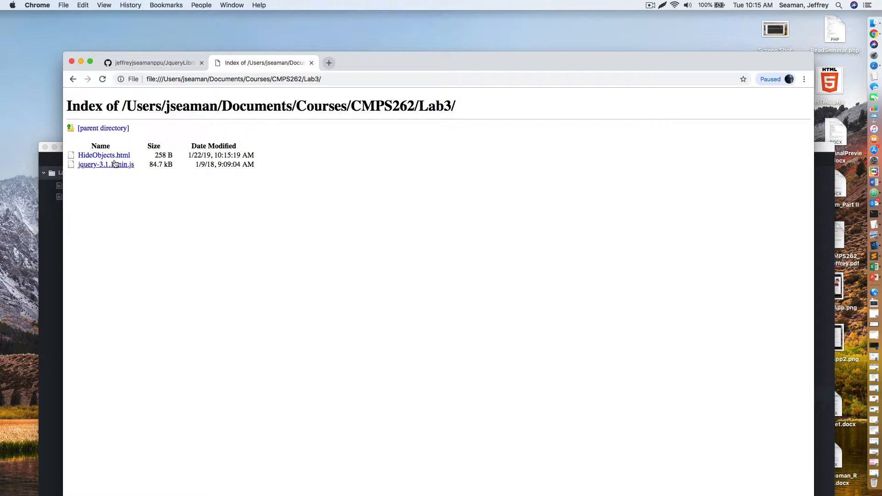
{"action": "left_click", "coordinate": [103, 154]}
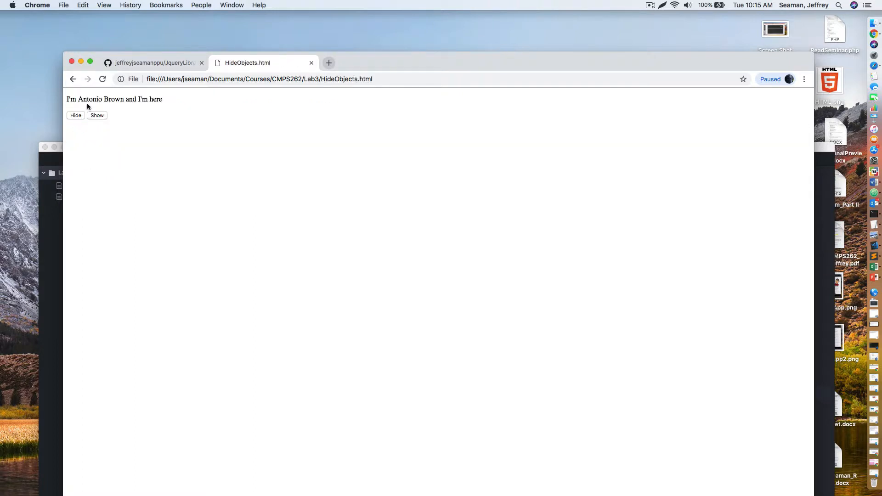
{"action": "mouse_move", "coordinate": [106, 99]}
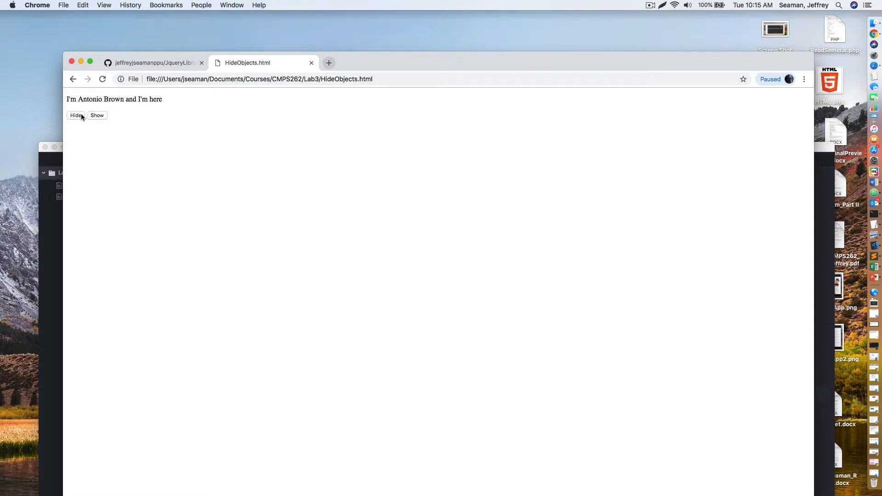
{"action": "mouse_move", "coordinate": [388, 68]}
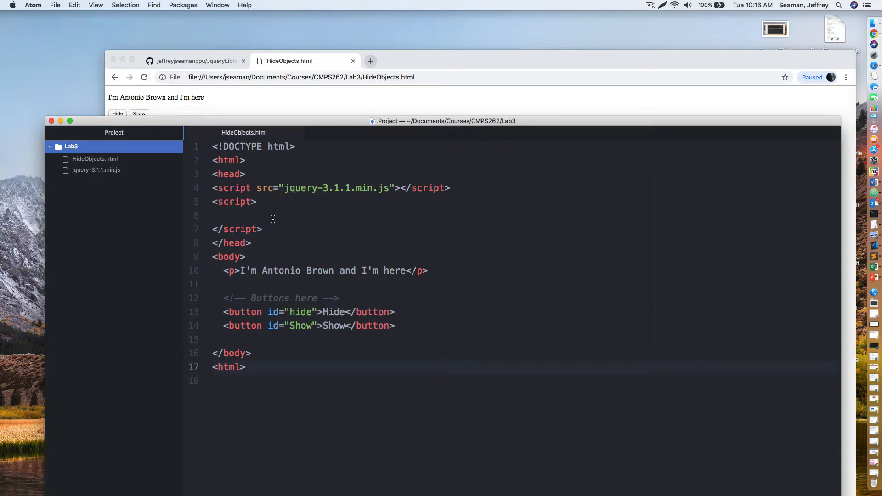
Begin the script with a $(document).read(function(){ ... }) document-ready wrapper.
{"action": "left_click", "coordinate": [271, 215]}
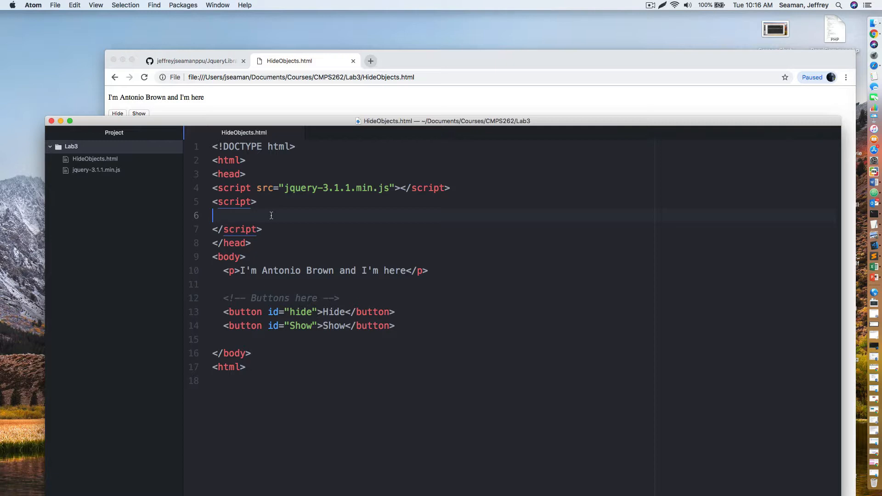
{"action": "type", "text": "$"}
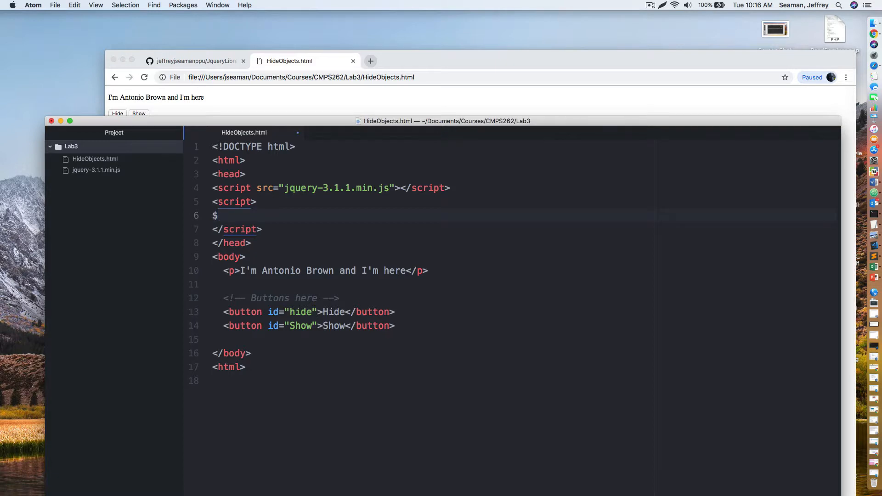
{"action": "type", "text": "(document)"}
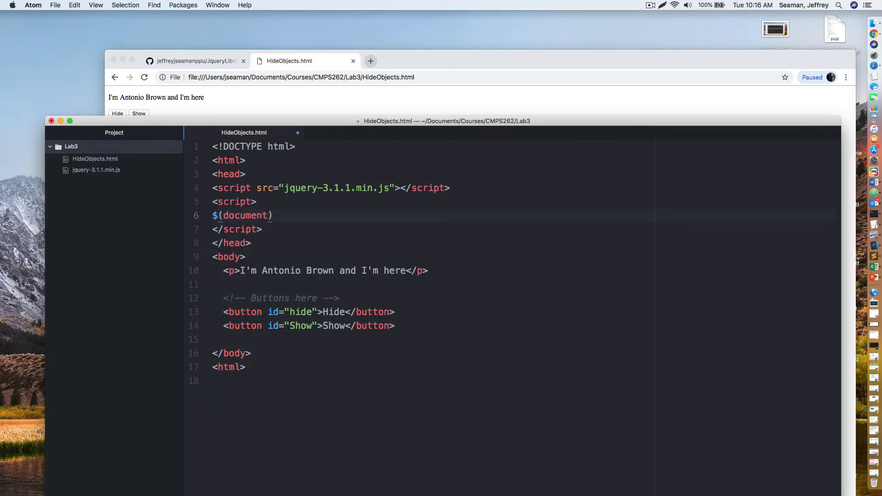
{"action": "type", "text": ".read"}
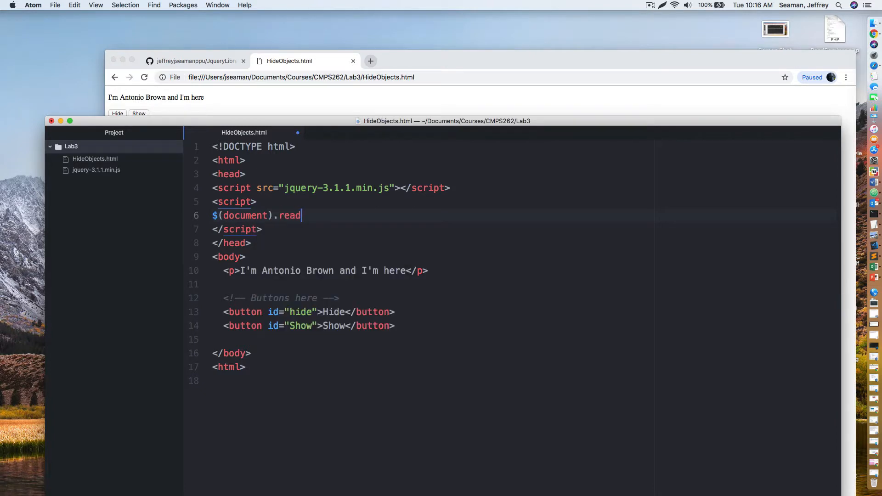
{"action": "type", "text": "(function)"}
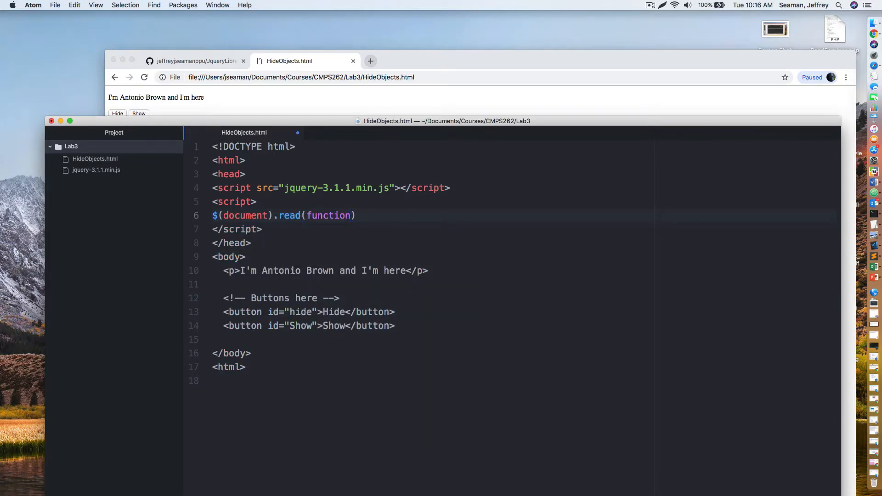
{"action": "type", "text": "()"}
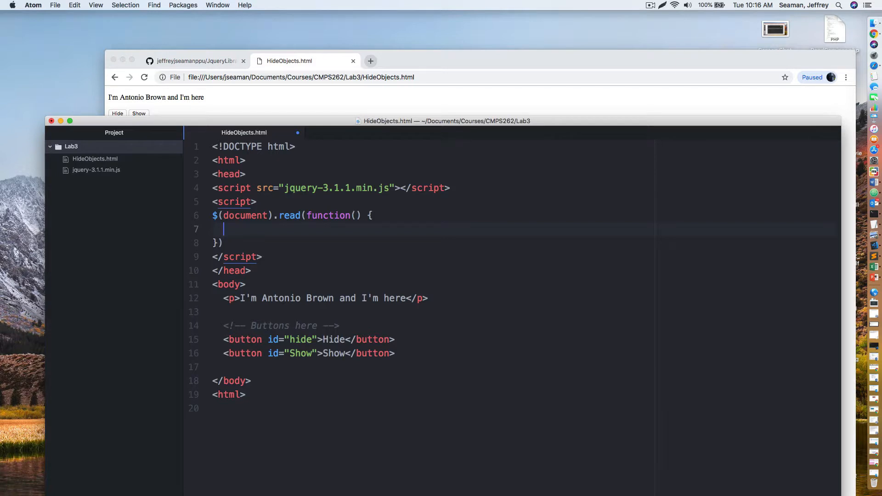
Add a $("#hide").click(function(){ handler inside the ready block.
{"action": "type", "text": "$(\""}
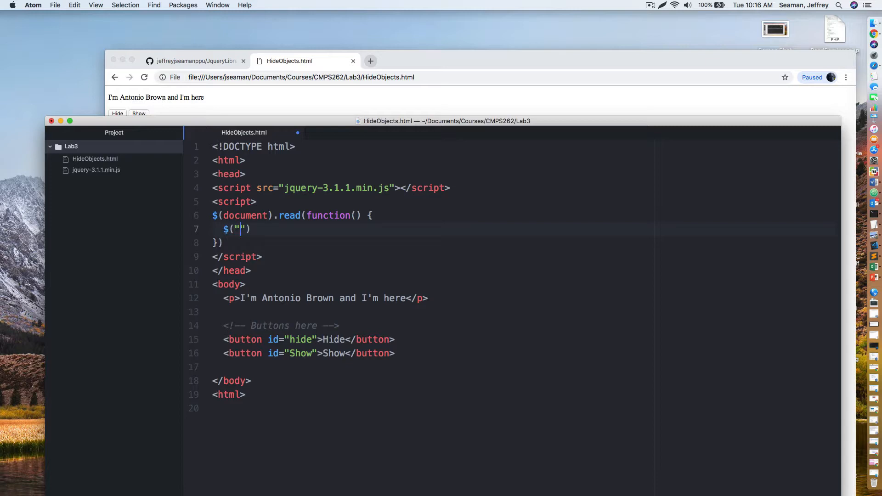
{"action": "type", "text": "#"}
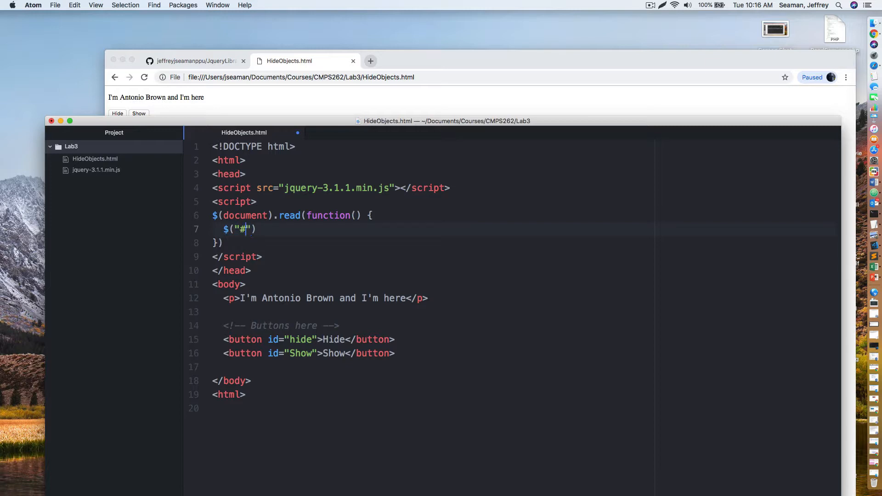
{"action": "type", "text": "hide"}
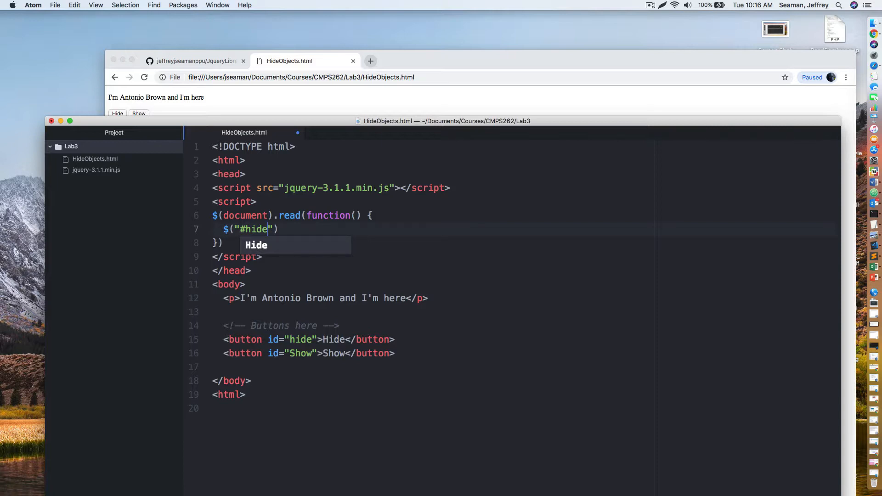
{"action": "type", "text": "."}
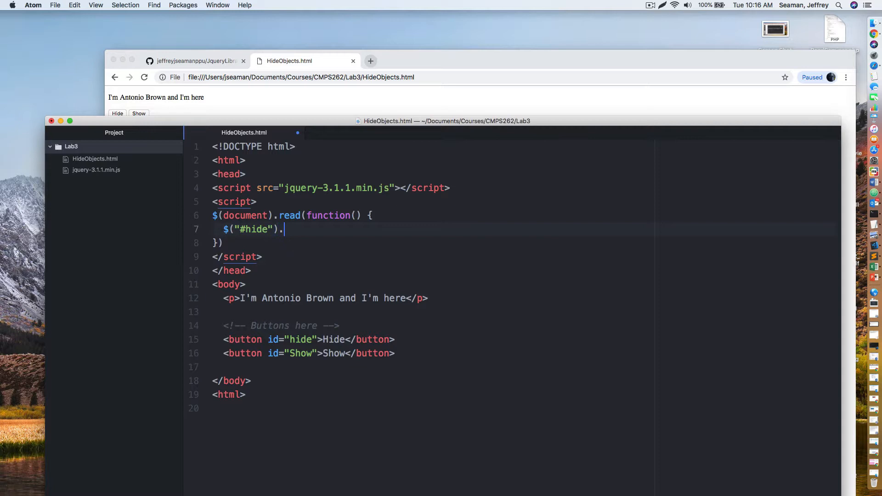
{"action": "type", "text": "click"}
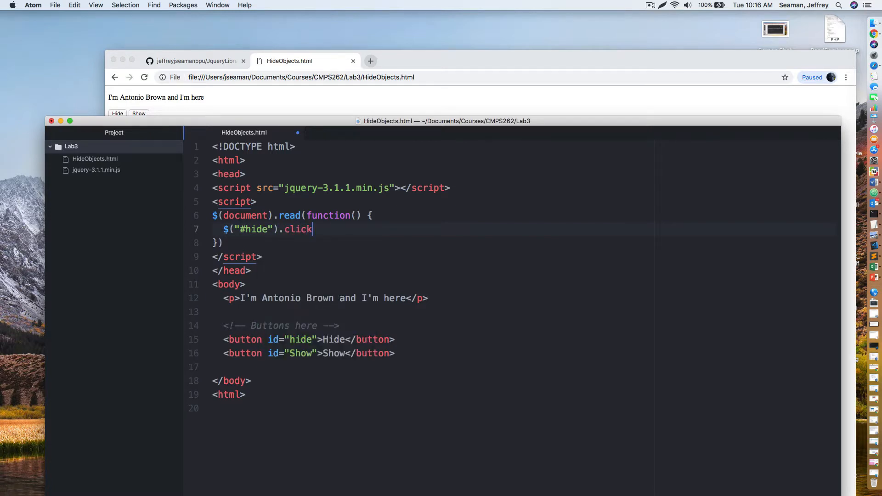
{"action": "type", "text": "(function("}
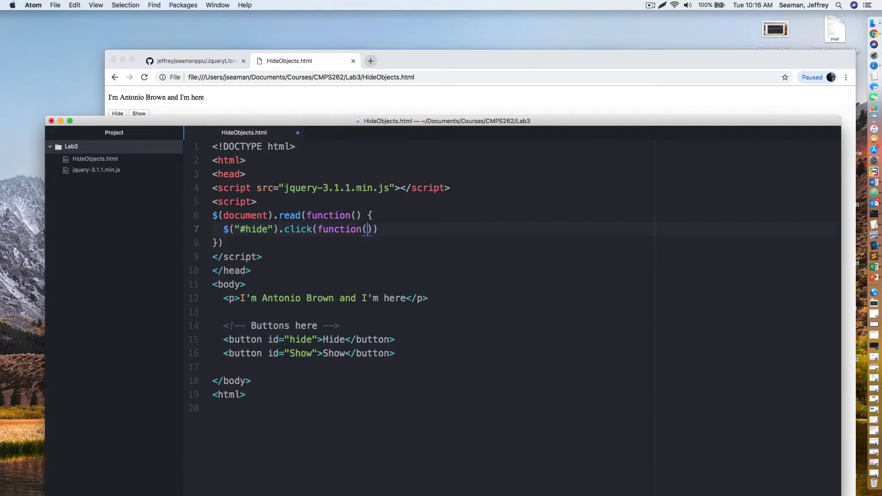
{"action": "type", "text": "{"}
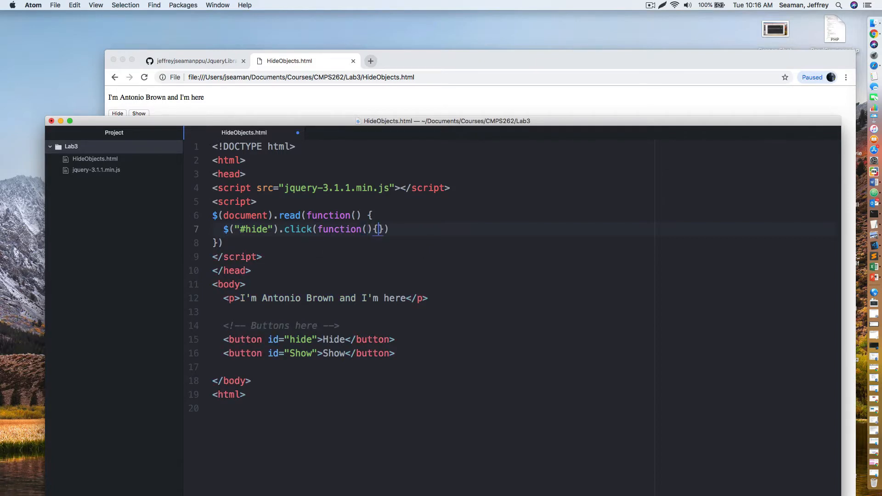
{"action": "key", "text": "Enter"}
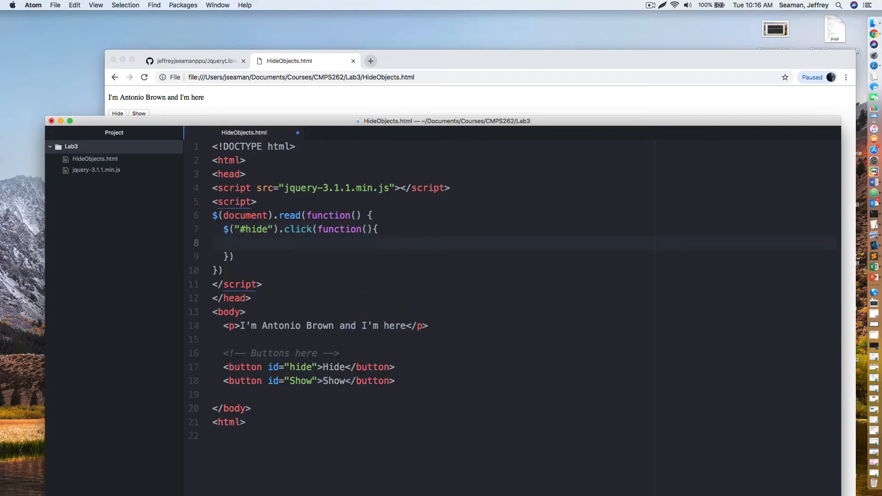
Make the hide handler call $"p").hide(); on the paragraph.
{"action": "type", "text": "$\"\""}
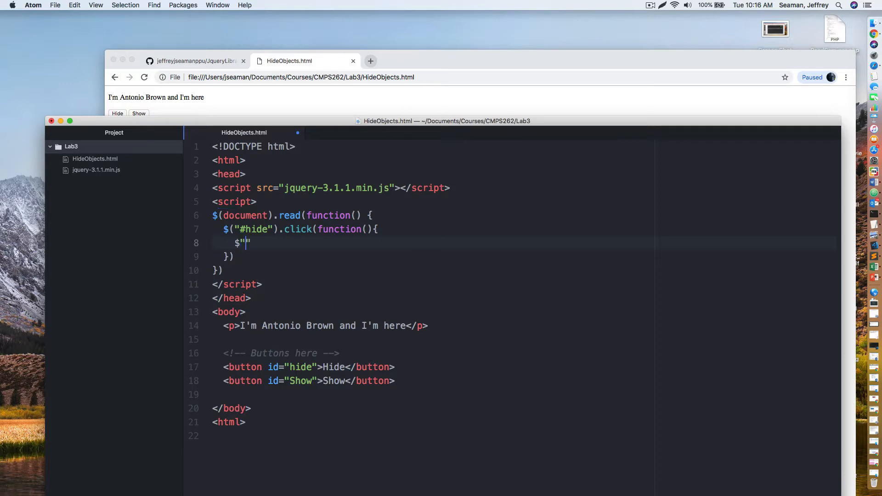
{"action": "type", "text": "p"}
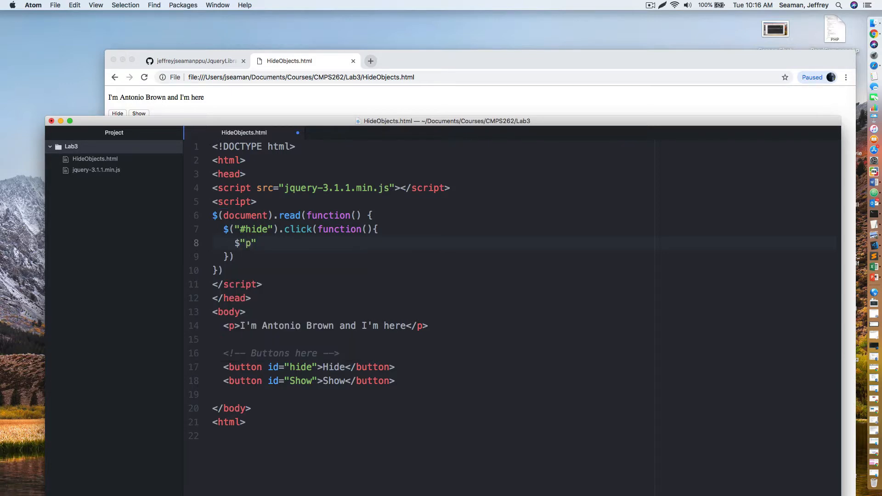
{"action": "type", "text": ".hide"}
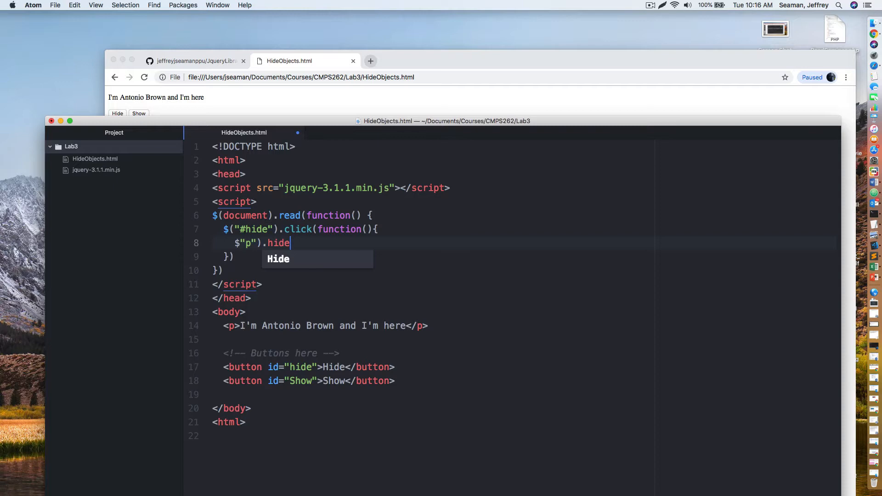
{"action": "type", "text": "();"}
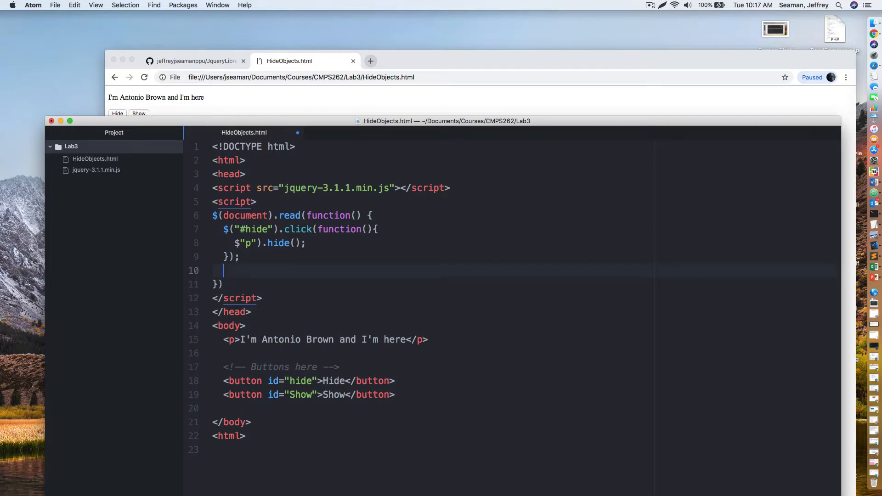
Write a second $("$show").click(function handler that calls show(); on the paragraph.
{"action": "type", "text": "$"}
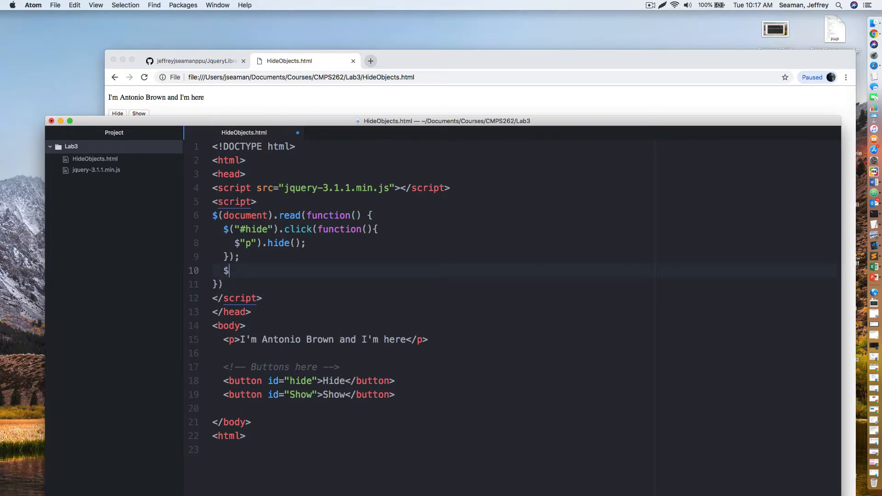
{"action": "type", "text": "(\"$\")"}
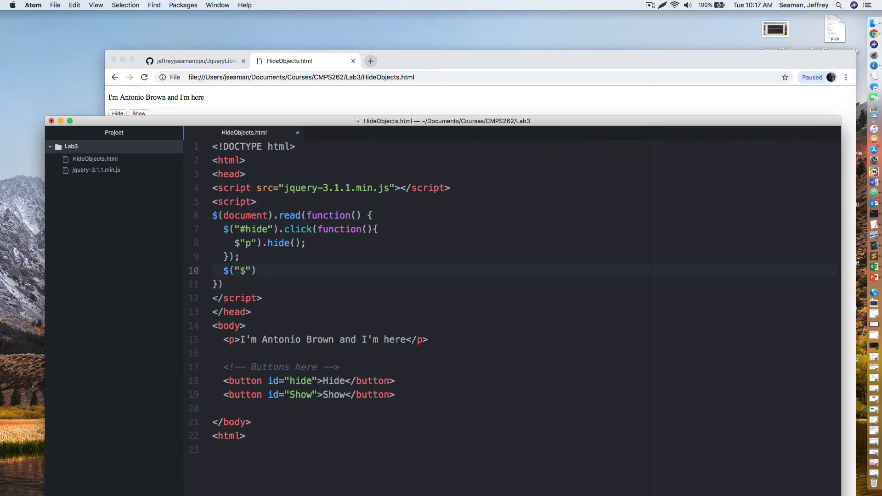
{"action": "type", "text": "show"}
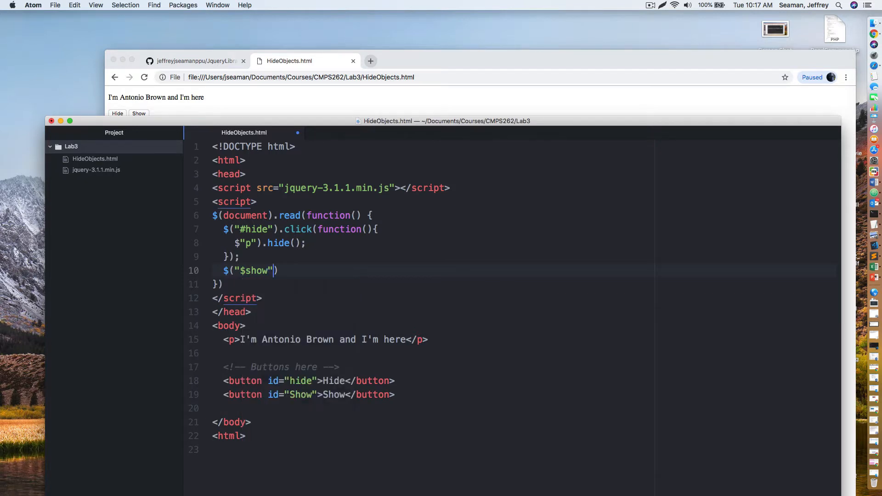
{"action": "type", "text": ".cl"}
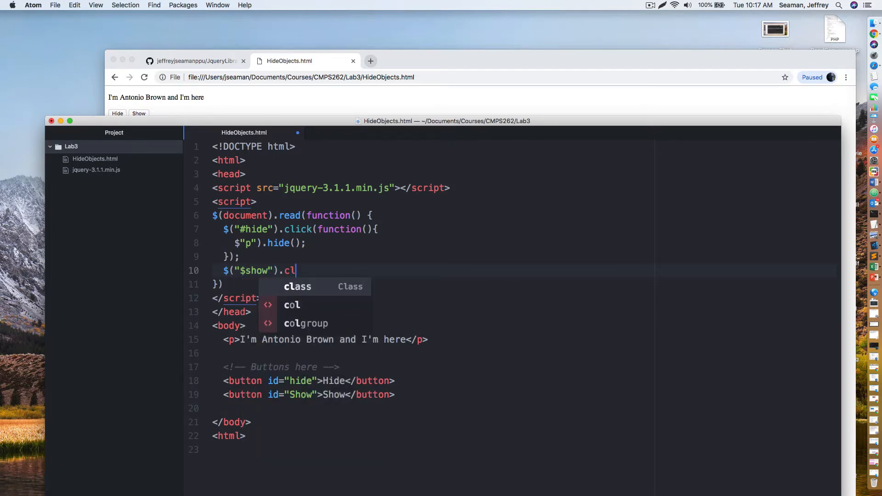
{"action": "type", "text": "ick(function(){"}
{"action": "type", "text": "$(\"p"}
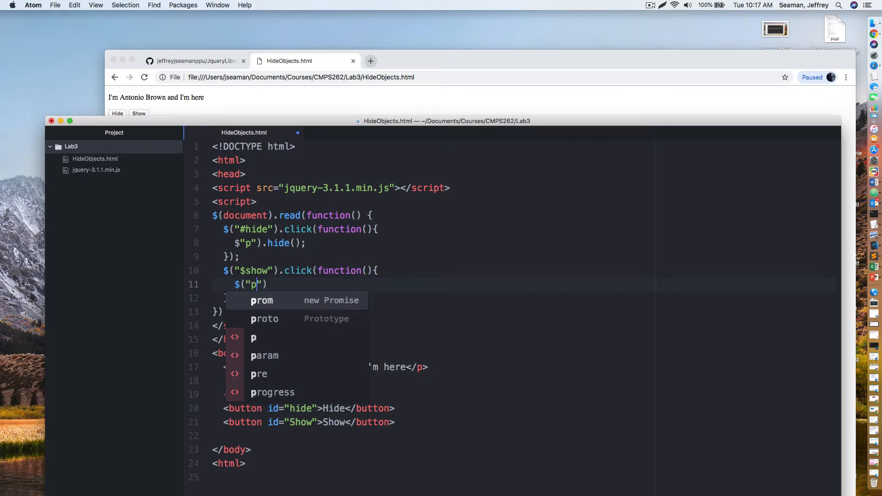
{"action": "type", "text": "."}
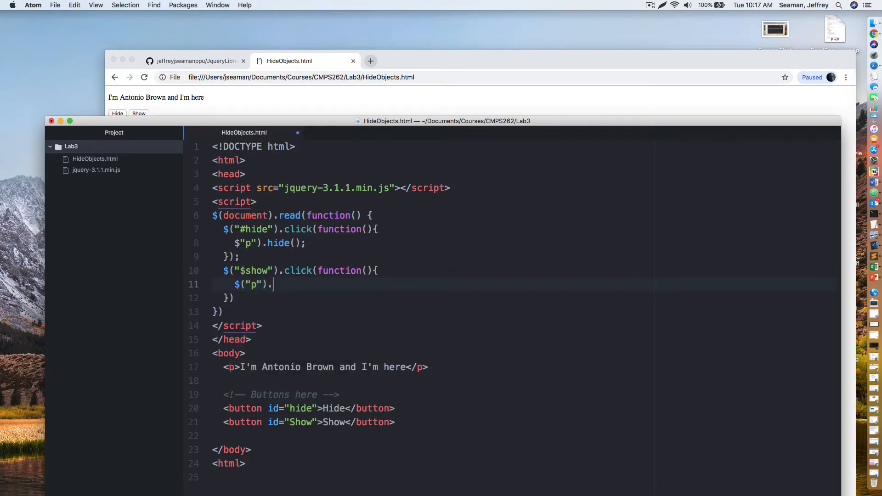
{"action": "type", "text": "show();"}
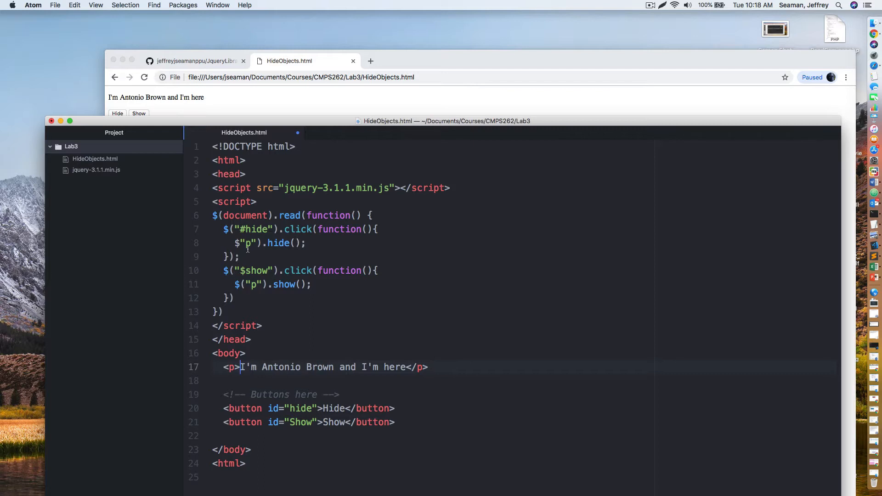
{"action": "mouse_move", "coordinate": [253, 349]}
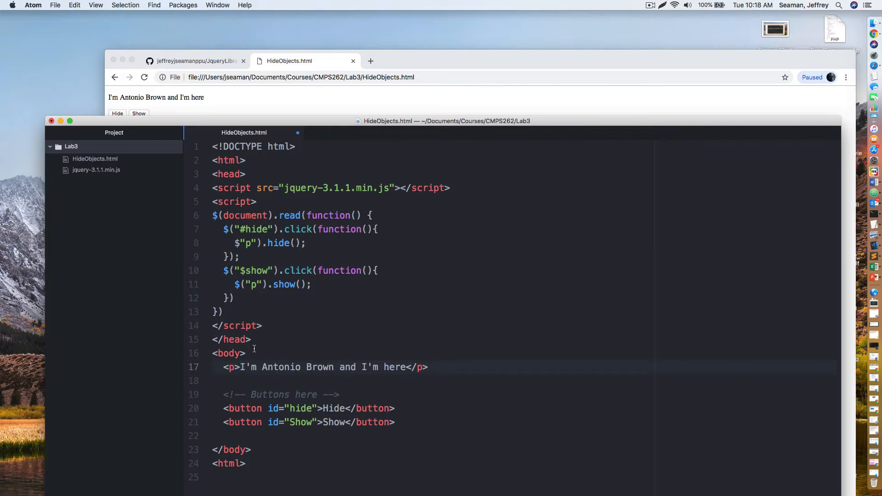
{"action": "mouse_move", "coordinate": [275, 292]}
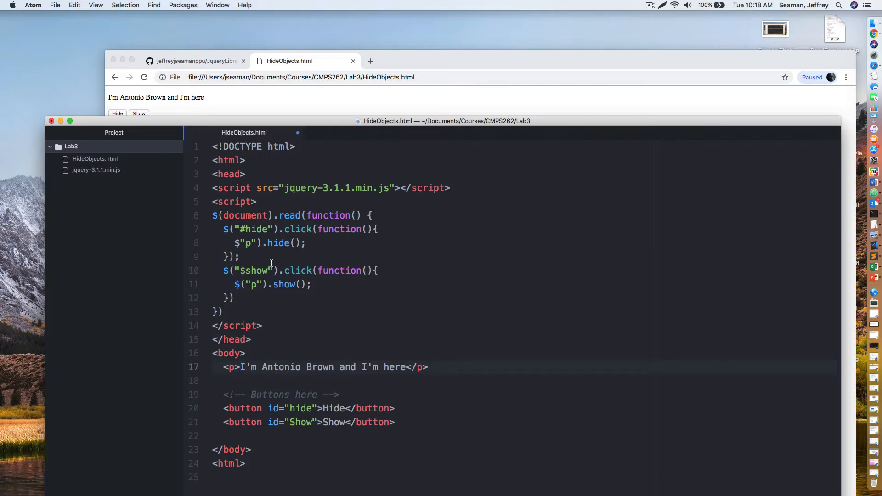
Terminate the closing braces with a semicolon and save HideObjects.html via File > Save.
{"action": "left_click", "coordinate": [244, 258]}
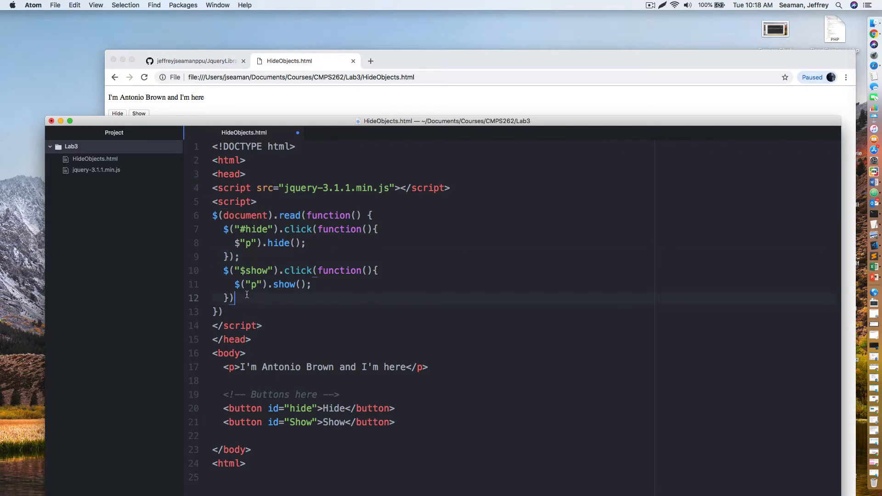
{"action": "type", "text": ";"}
{"action": "left_click", "coordinate": [522, 311]}
{"action": "type", "text": ";"}
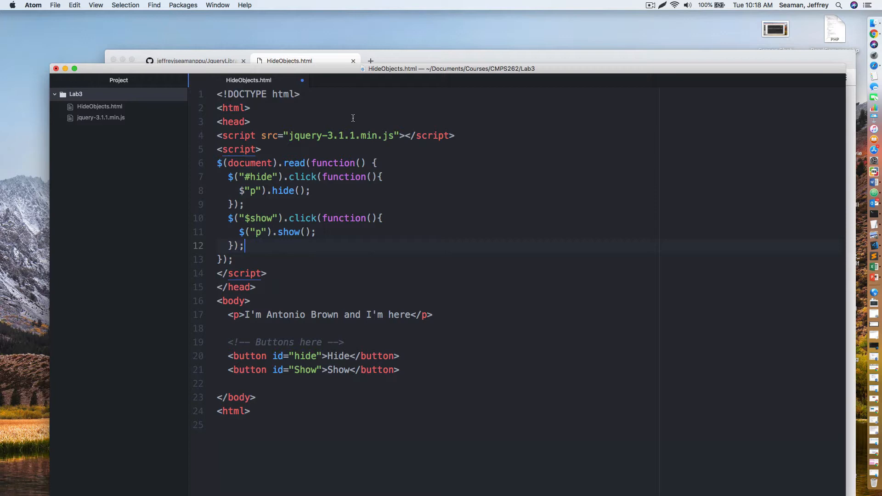
{"action": "left_click", "coordinate": [55, 5]}
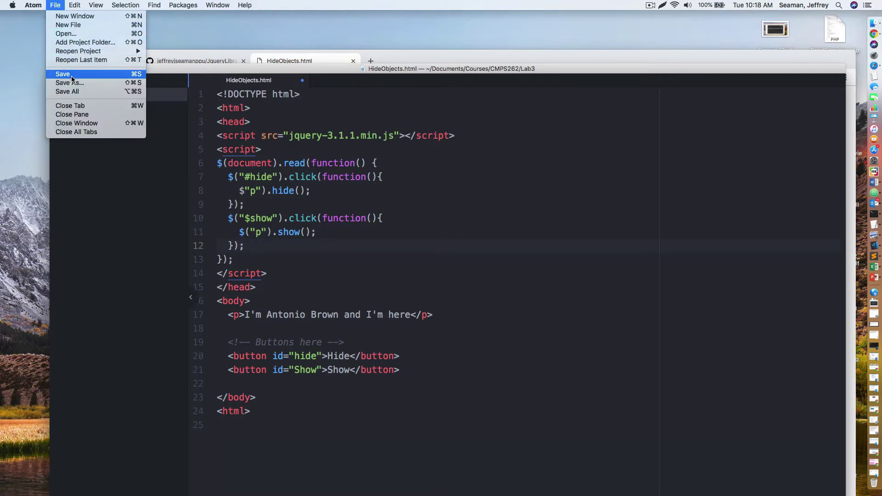
{"action": "left_click", "coordinate": [62, 74]}
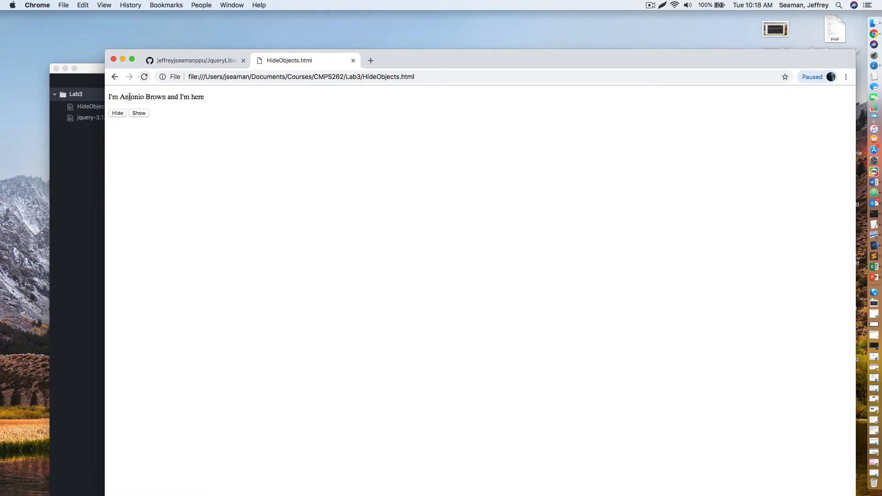
{"action": "mouse_move", "coordinate": [142, 119]}
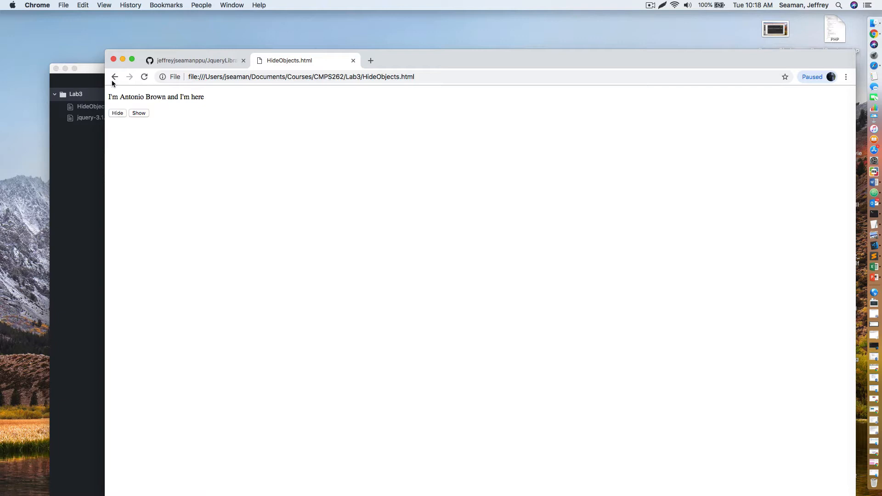
Return to the Lab3 listing and reopen HideObjects.html so the saved version loads.
{"action": "left_click", "coordinate": [114, 77]}
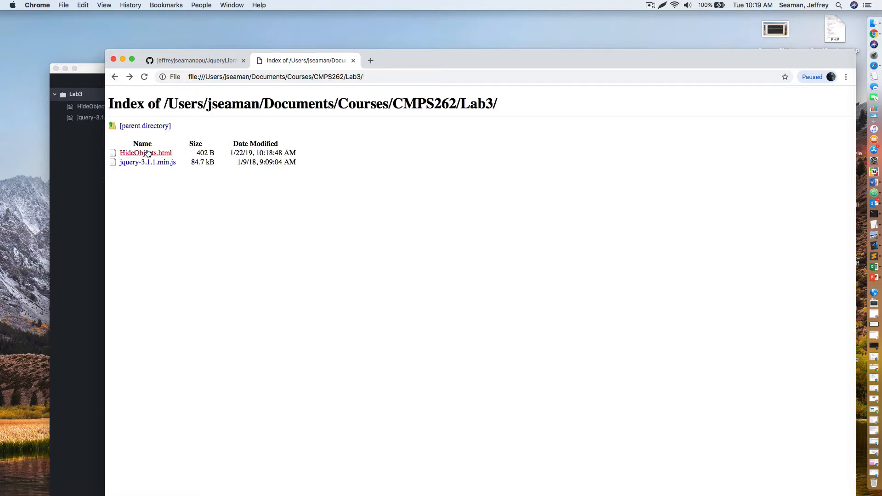
{"action": "left_click", "coordinate": [145, 153]}
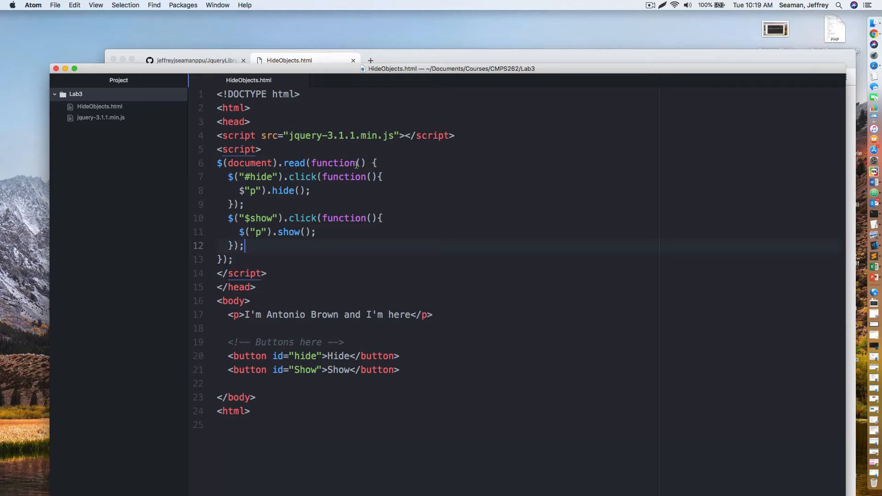
Restore the missing ( in the hide line, fix the show selector to #show, and save.
{"action": "left_click", "coordinate": [373, 164]}
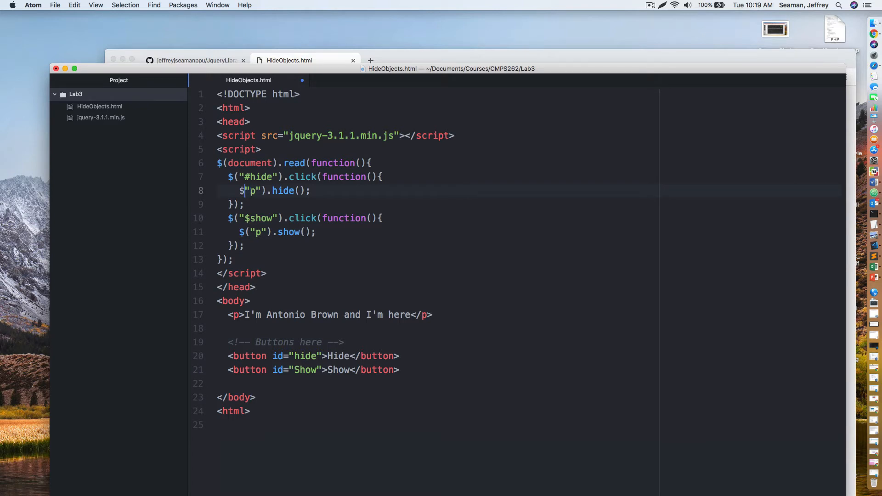
{"action": "type", "text": "("}
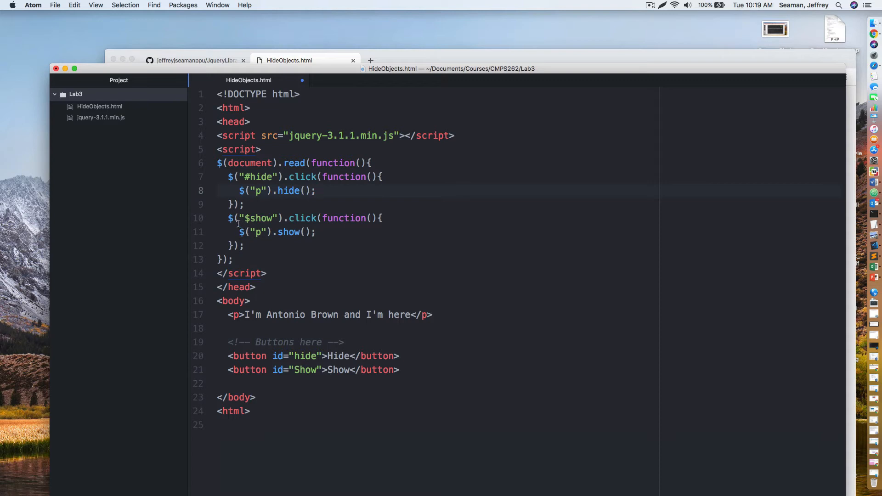
{"action": "left_click", "coordinate": [317, 191]}
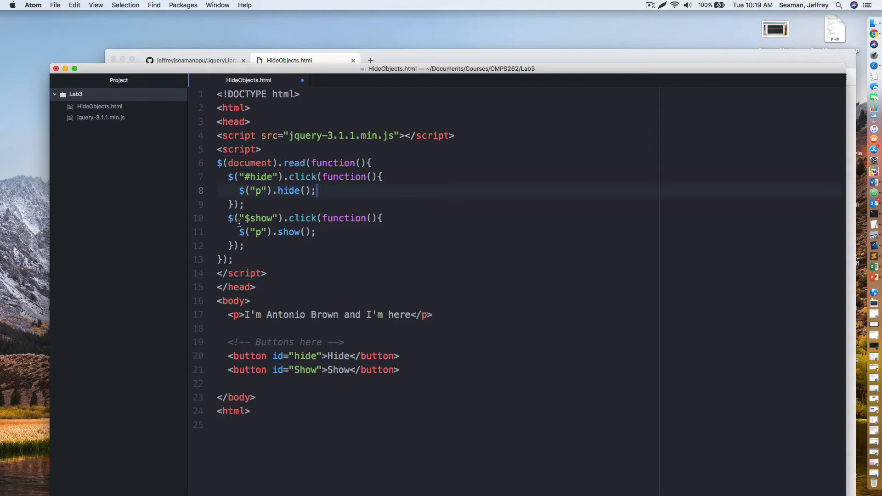
{"action": "mouse_move", "coordinate": [248, 219]}
{"action": "type", "text": "#"}
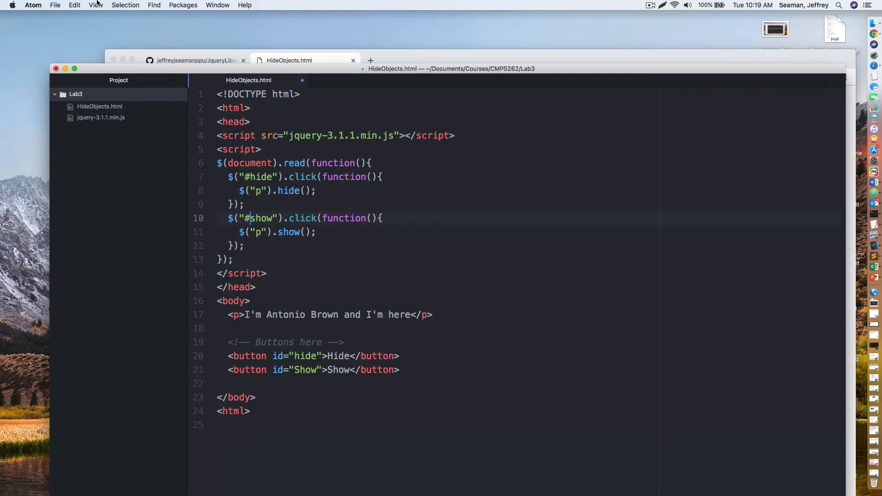
{"action": "left_click", "coordinate": [55, 4]}
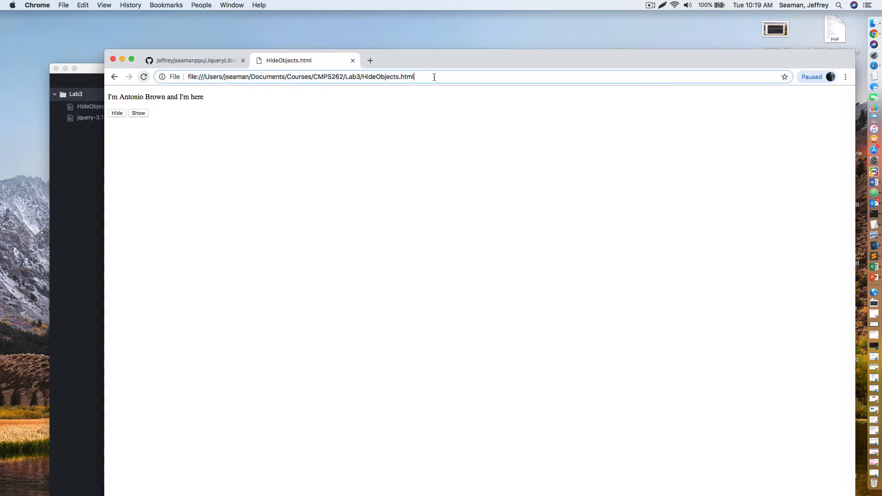
Reload HideObjects.html from the Lab3 folder index to pick up the fixes.
{"action": "type", "text": "Hi"}
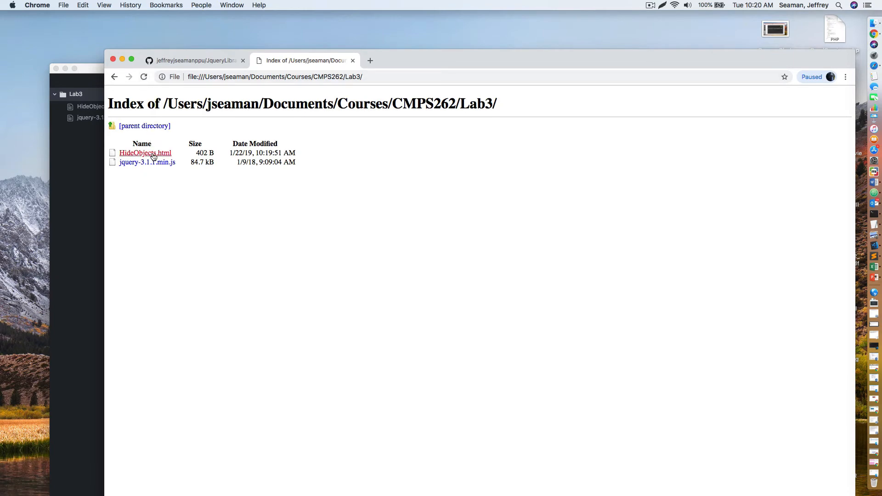
{"action": "left_click", "coordinate": [146, 153]}
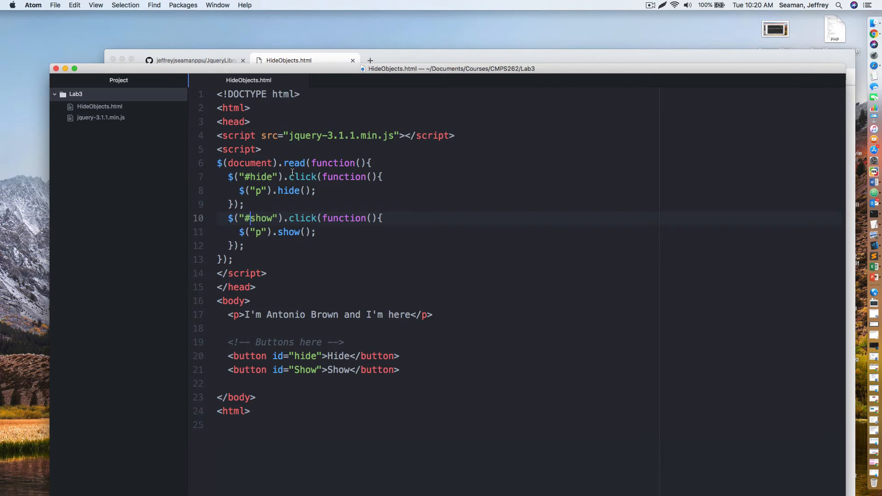
{"action": "mouse_move", "coordinate": [297, 181]}
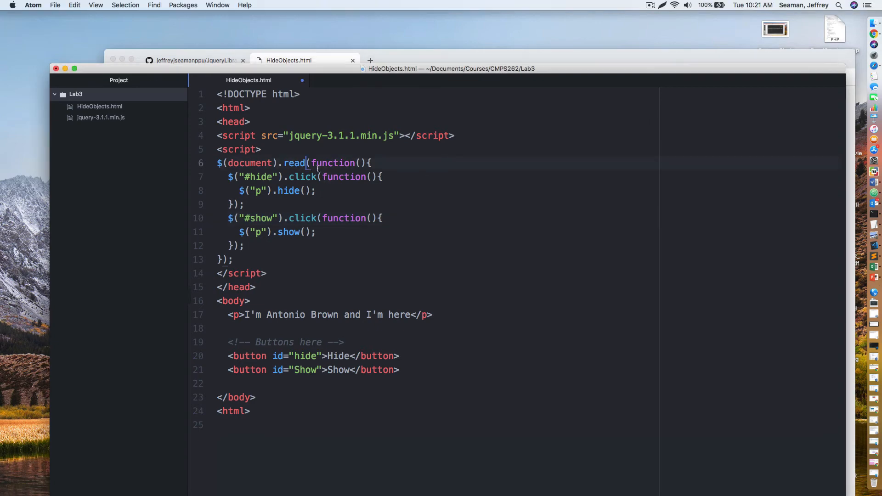
Correct .read to .ready in the document-ready call and switch to Chrome to test.
{"action": "type", "text": "y"}
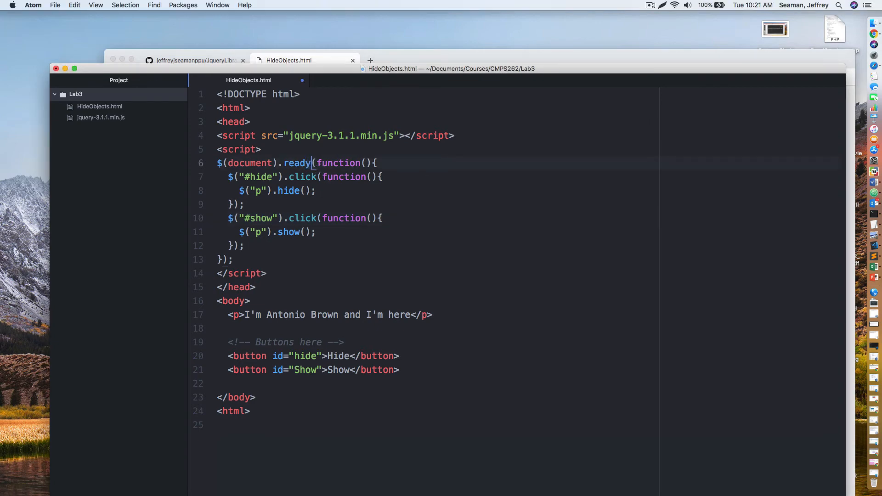
{"action": "left_click", "coordinate": [55, 4]}
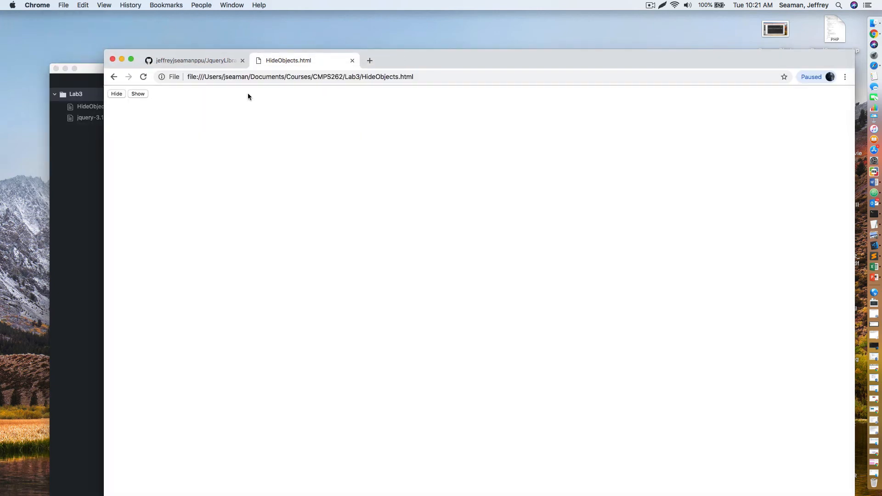
Reload the page, then use the Hide button to confirm the paragraph disappears.
{"action": "left_click", "coordinate": [138, 94]}
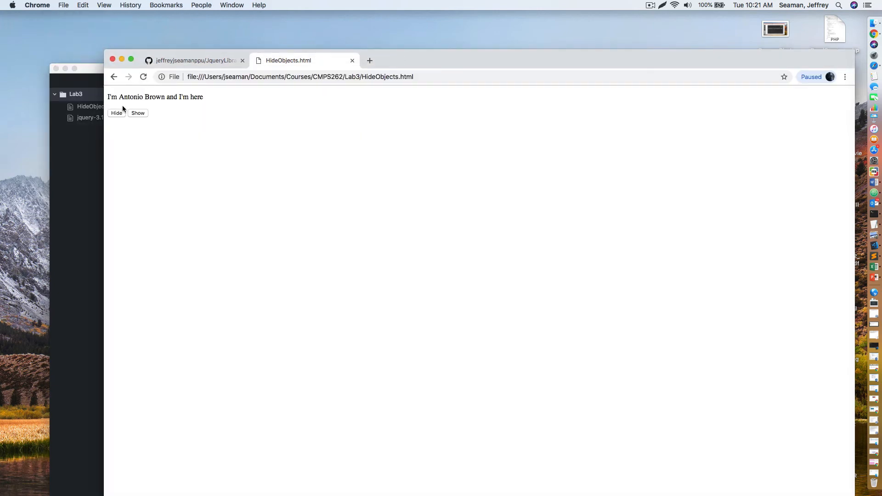
{"action": "left_click", "coordinate": [116, 113]}
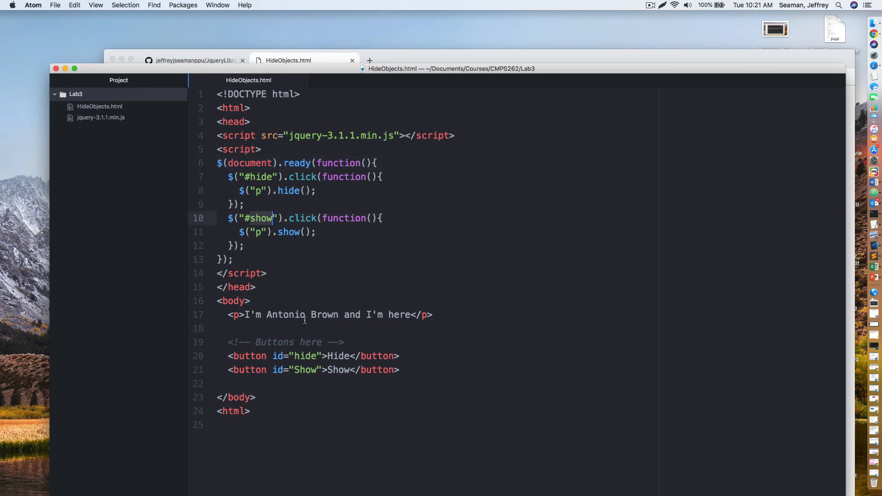
Change the Show button's id to lowercase "show" and save the file.
{"action": "left_click", "coordinate": [300, 370]}
{"action": "type", "text": "s"}
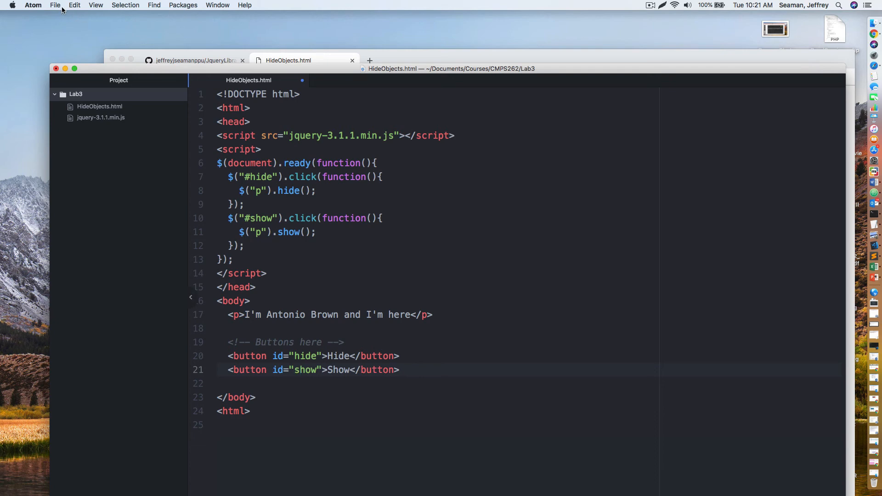
{"action": "left_click", "coordinate": [55, 4]}
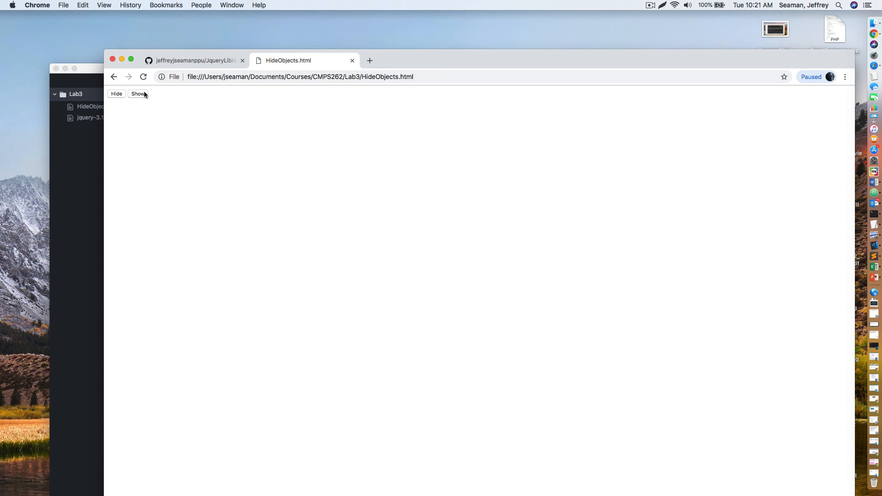
Confirm Show restores and Hide removes the paragraph in Chrome, then return to Atom.
{"action": "left_click", "coordinate": [138, 94]}
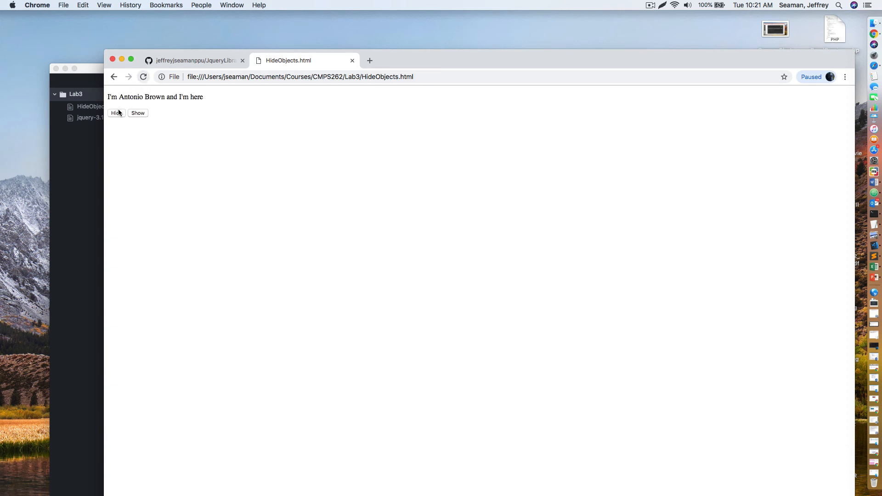
{"action": "left_click", "coordinate": [116, 113]}
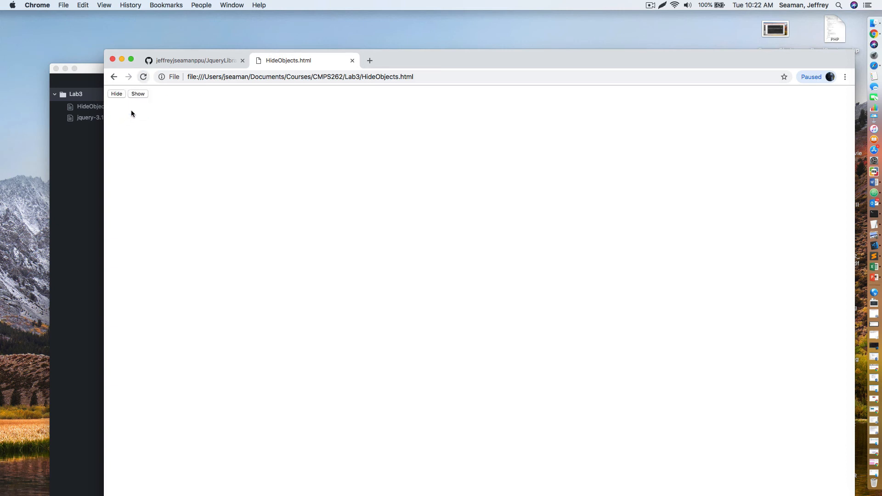
{"action": "mouse_move", "coordinate": [110, 116]}
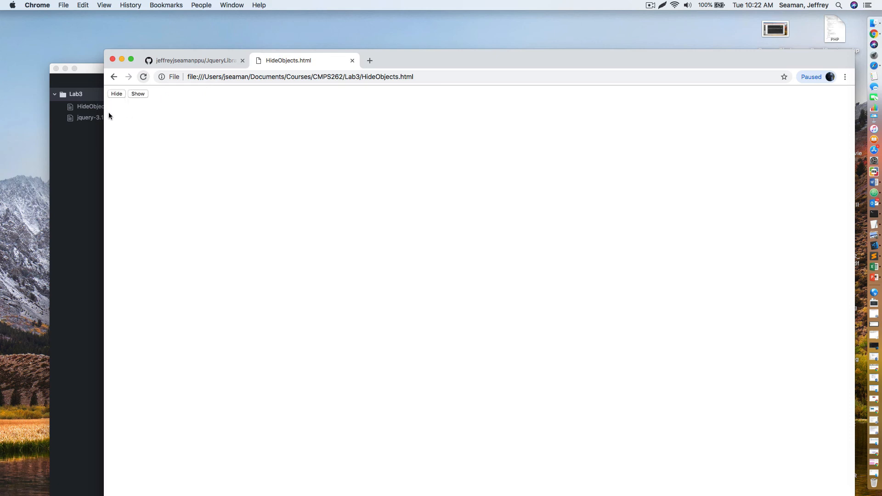
{"action": "left_click", "coordinate": [138, 94]}
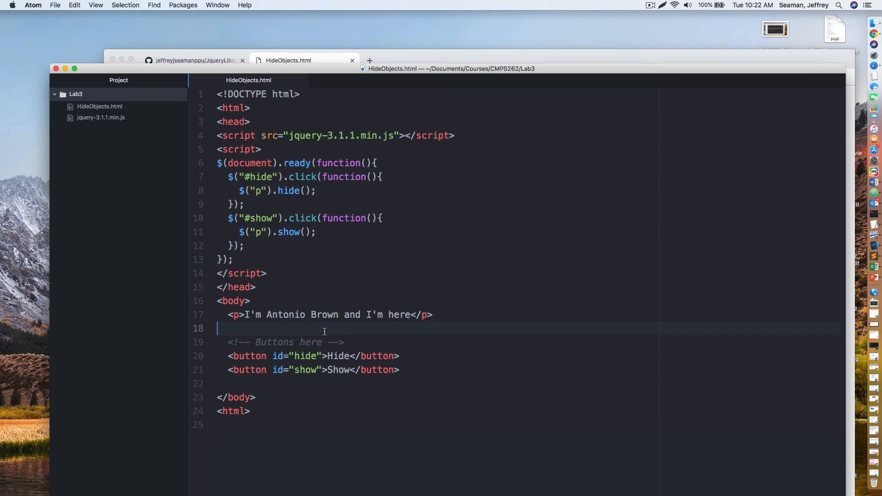
{"action": "mouse_move", "coordinate": [386, 216]}
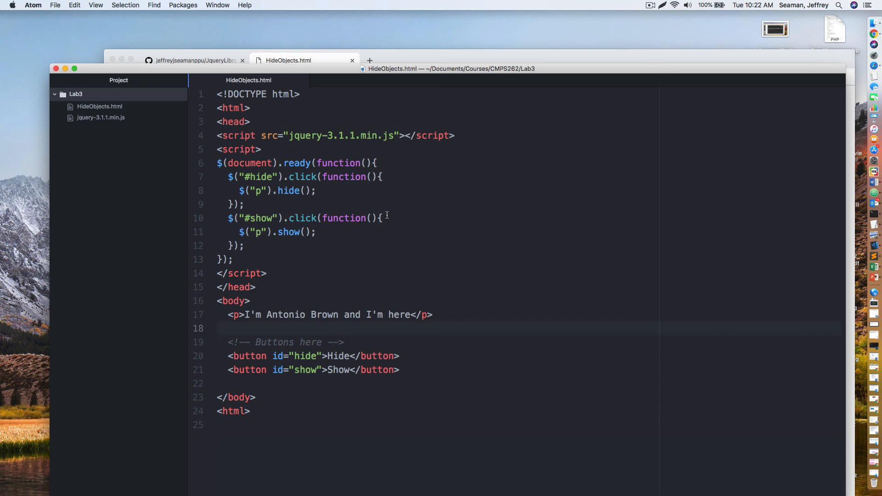